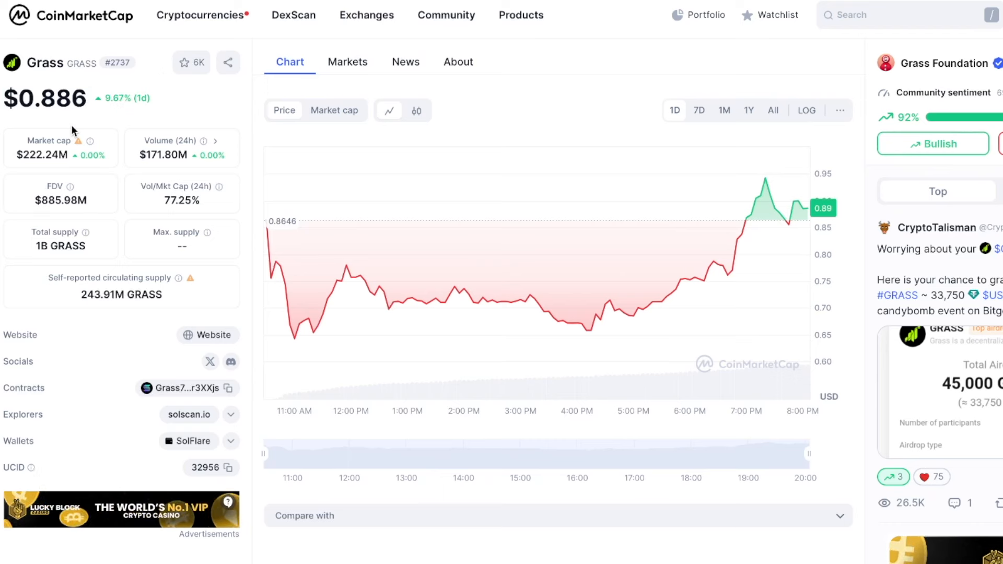
pyautogui.moveTo(127, 120)
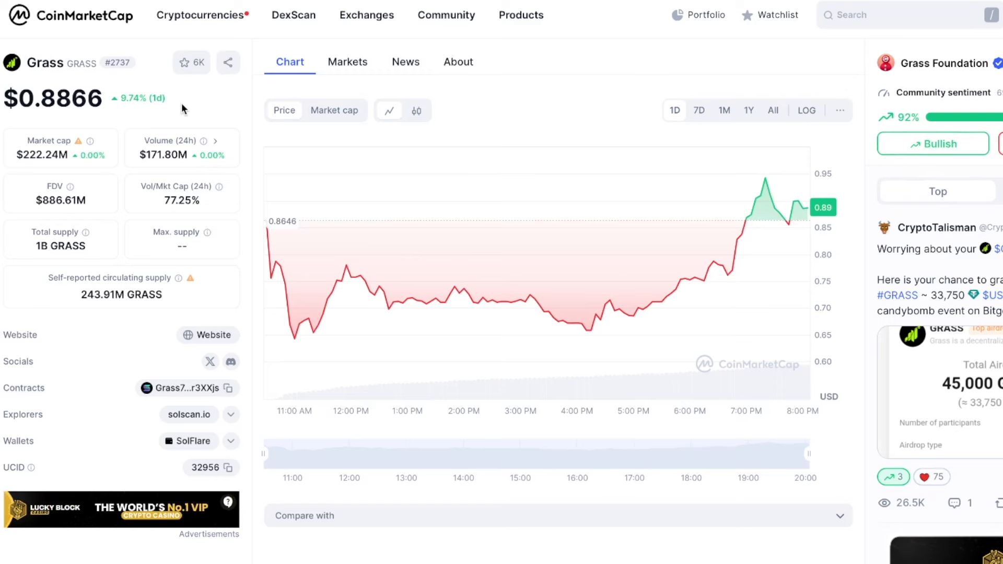
# Step: View Grass token analytics on Solscan with the top holder at about 54.48% of supply, then the CoinMarketCap price chart
pyautogui.click(188, 415)
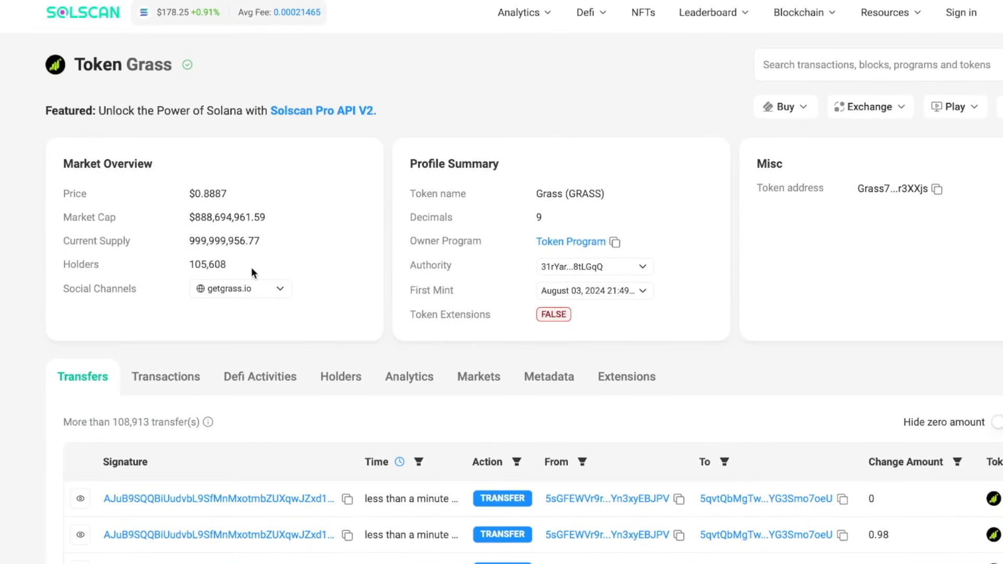
pyautogui.moveTo(370, 187)
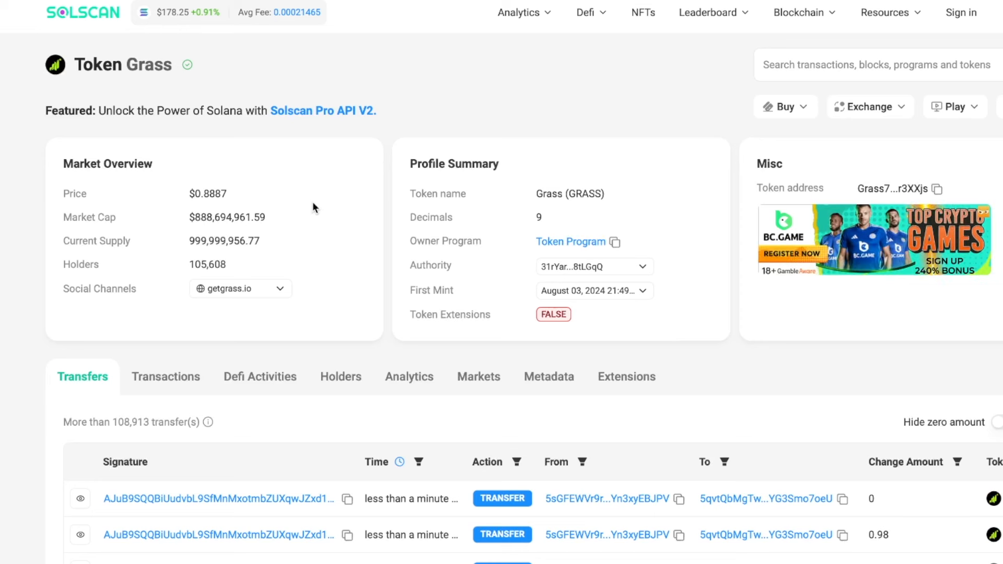
pyautogui.moveTo(188, 252)
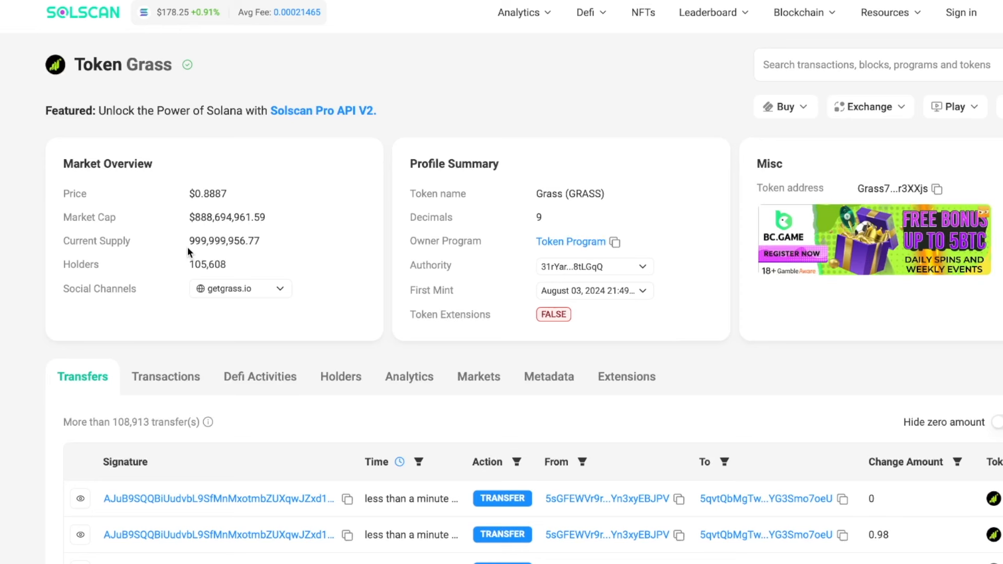
pyautogui.moveTo(320, 256)
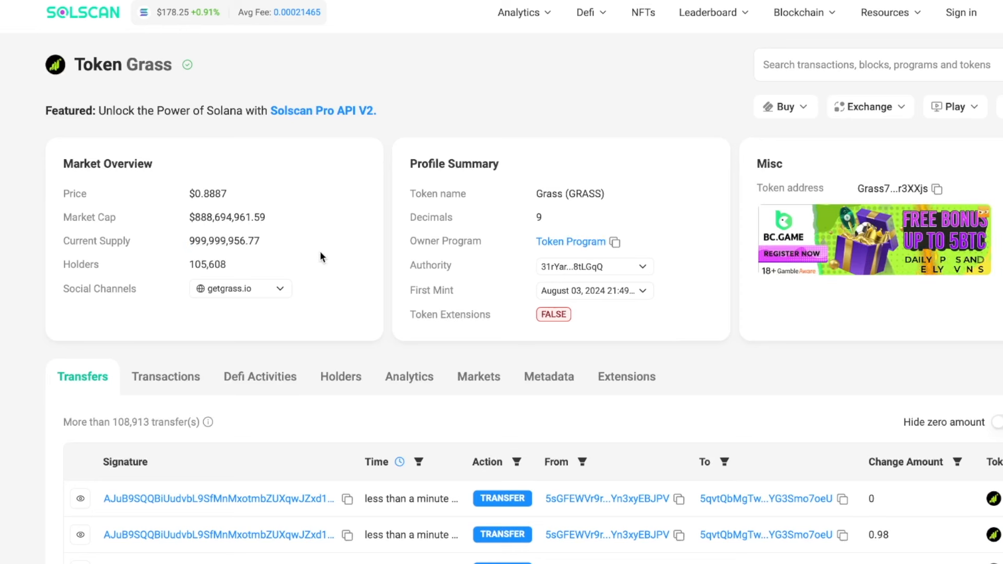
pyautogui.doubleClick(207, 265)
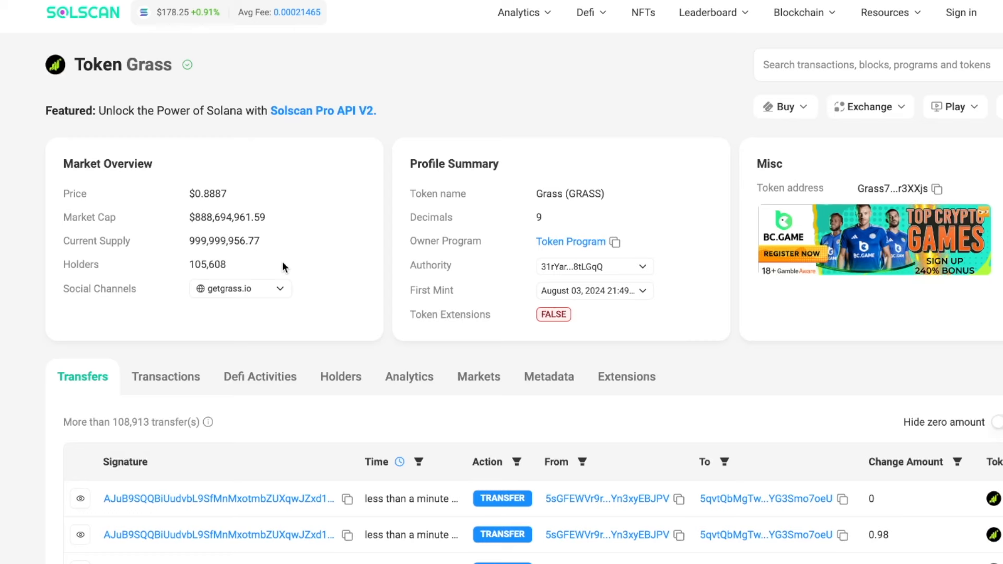
pyautogui.moveTo(333, 238)
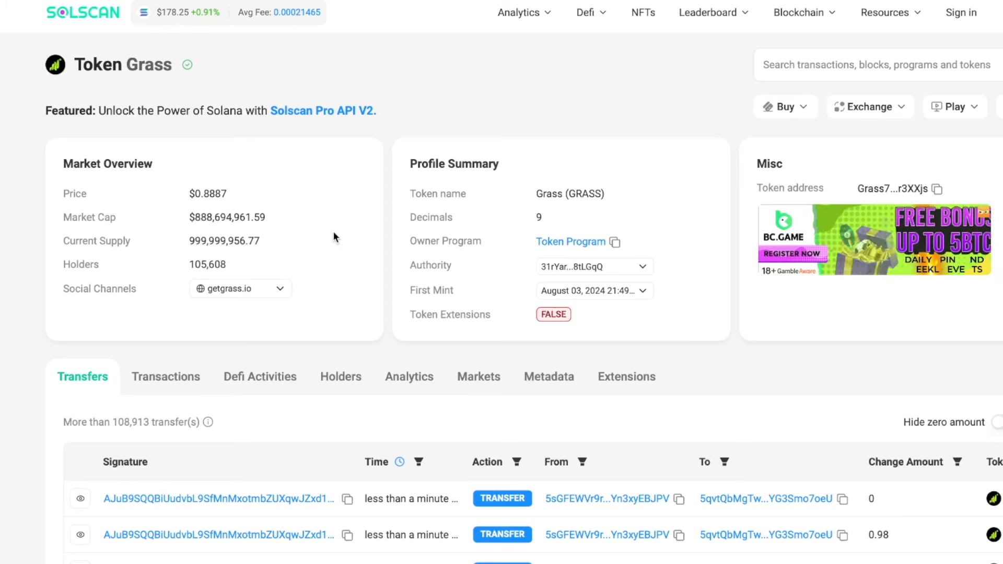
pyautogui.click(409, 376)
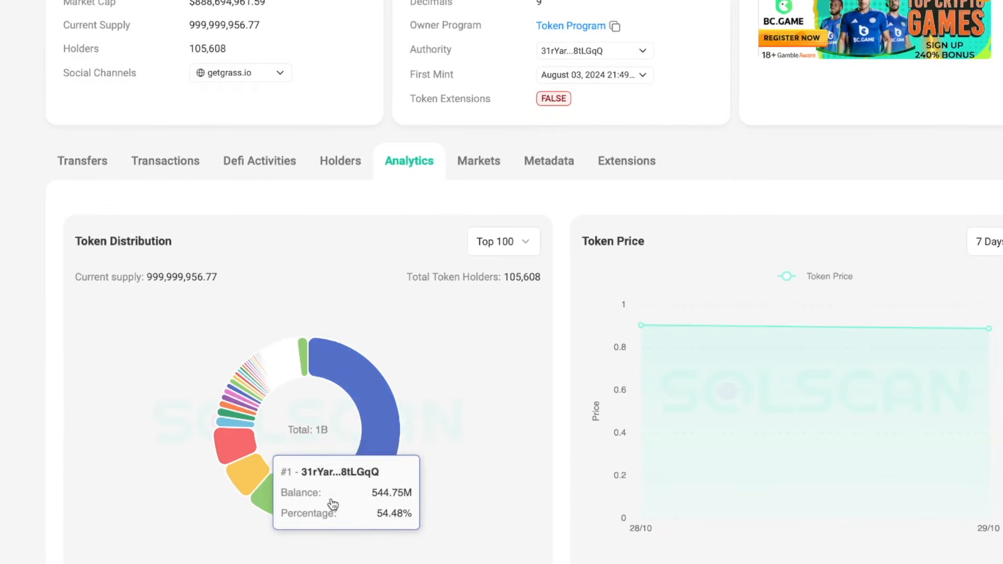
pyautogui.moveTo(412, 384)
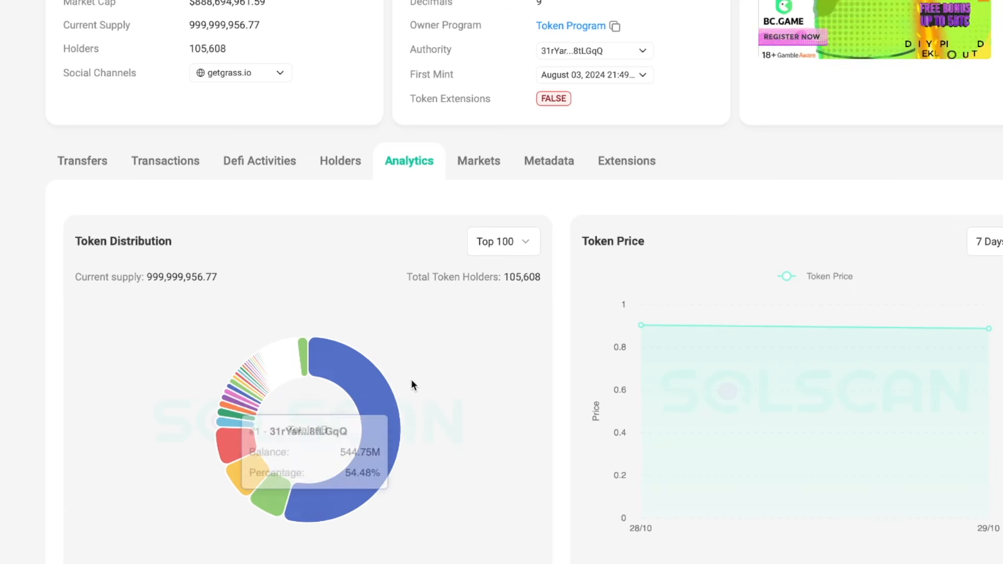
pyautogui.moveTo(437, 350)
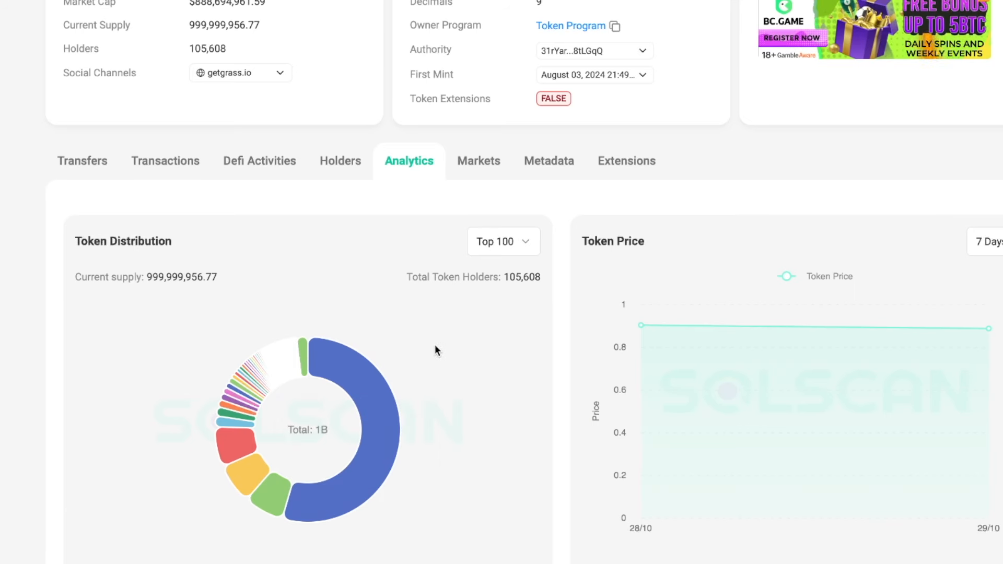
pyautogui.click(502, 241)
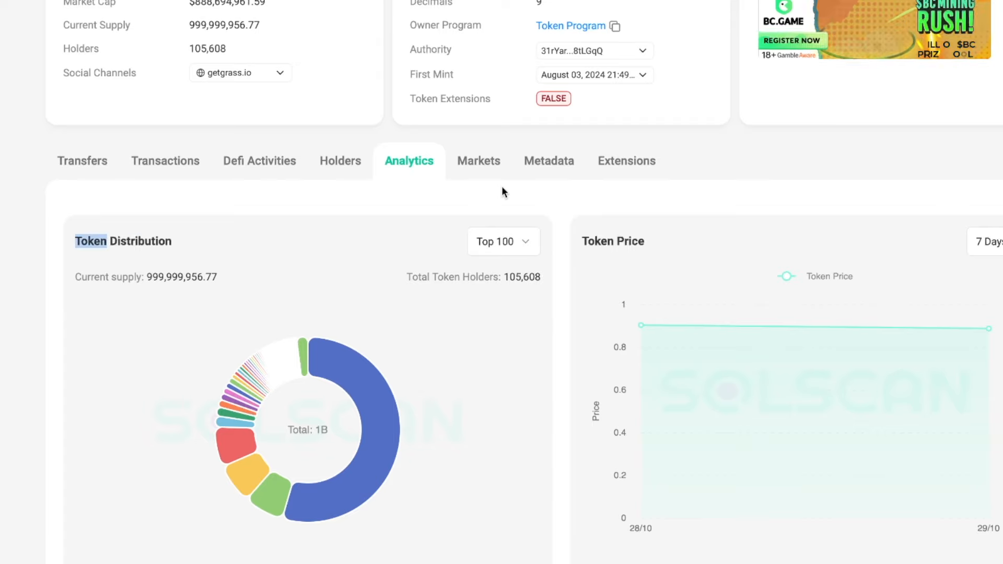
pyautogui.scroll(3)
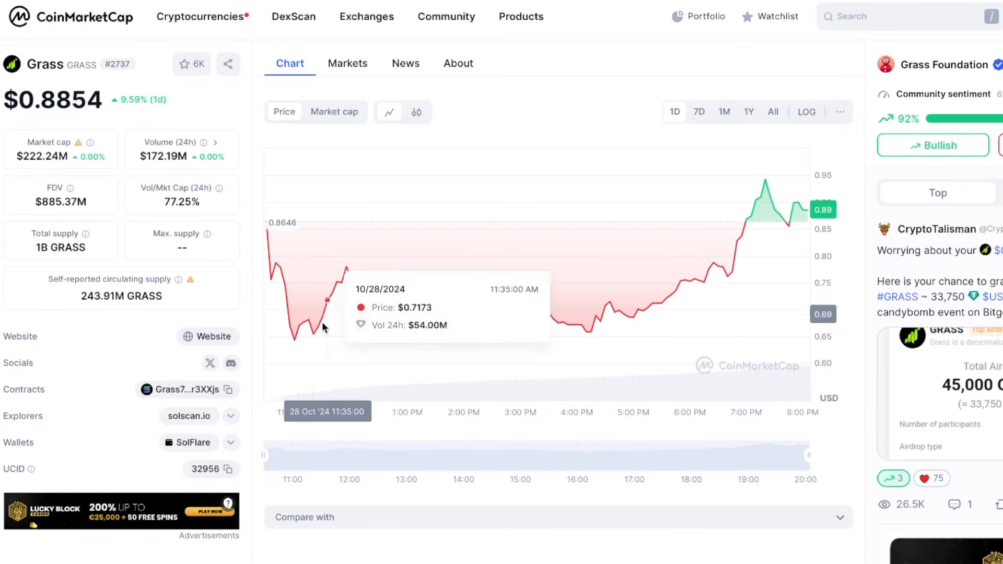
pyautogui.moveTo(744, 268)
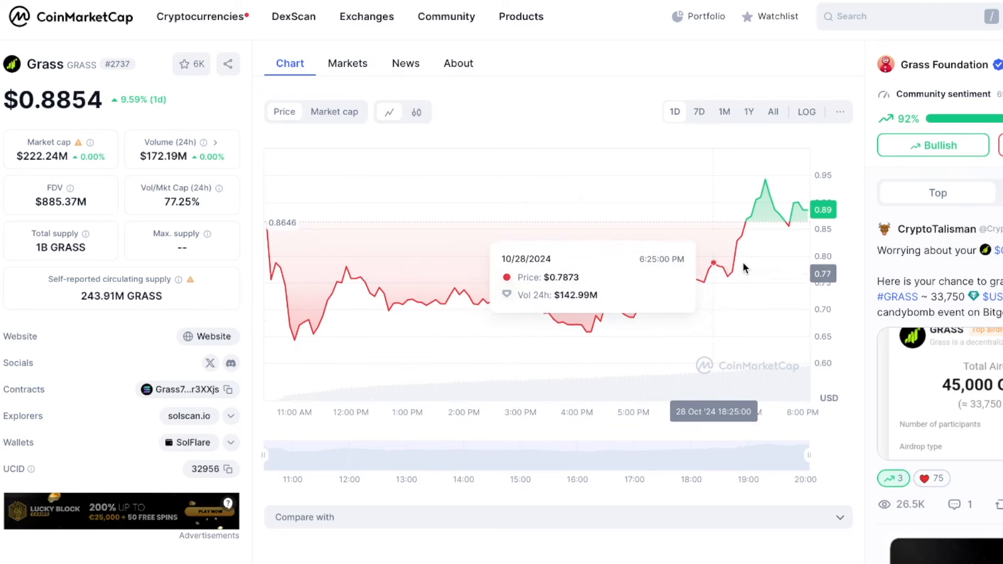
pyautogui.moveTo(605, 106)
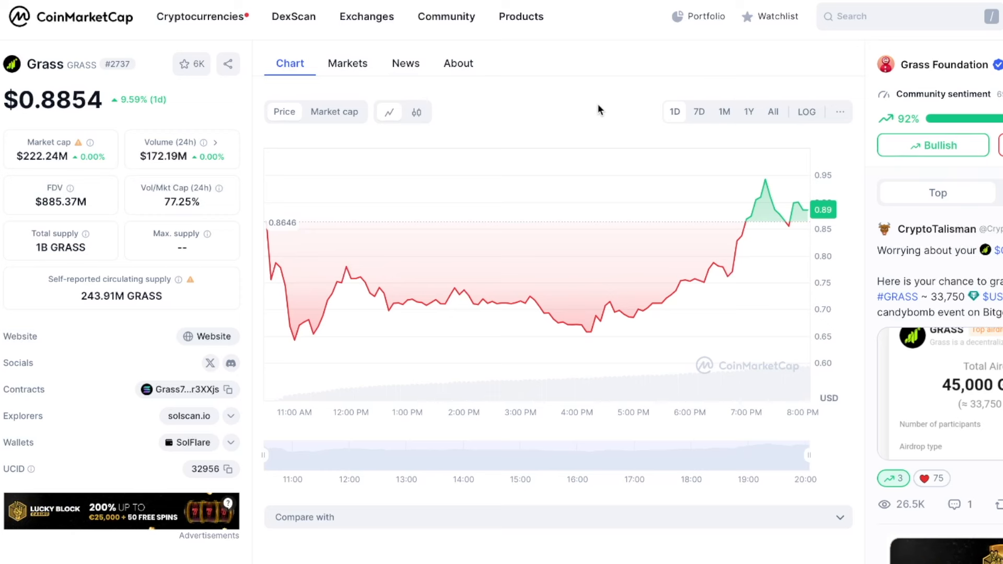
pyautogui.moveTo(582, 116)
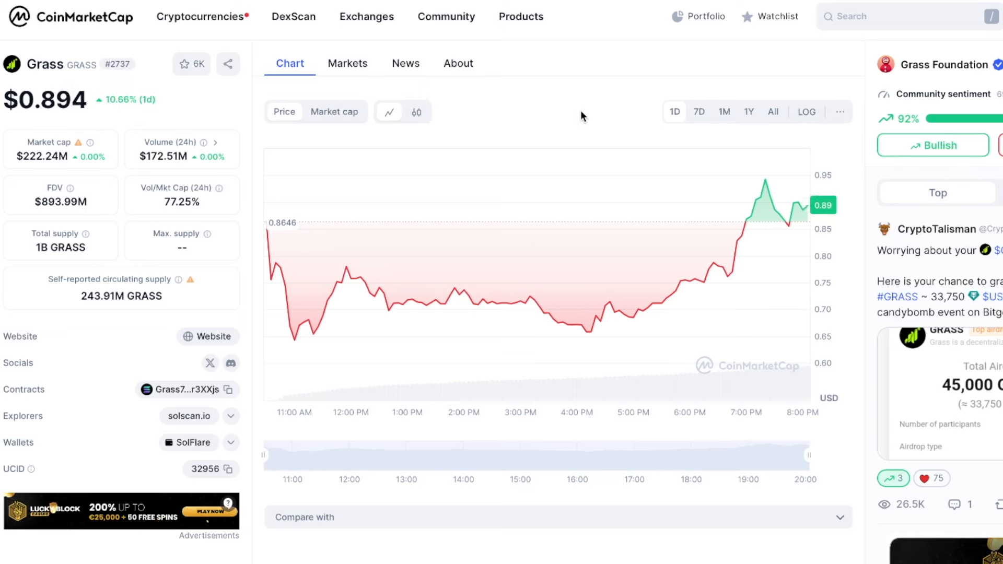
pyautogui.moveTo(635, 100)
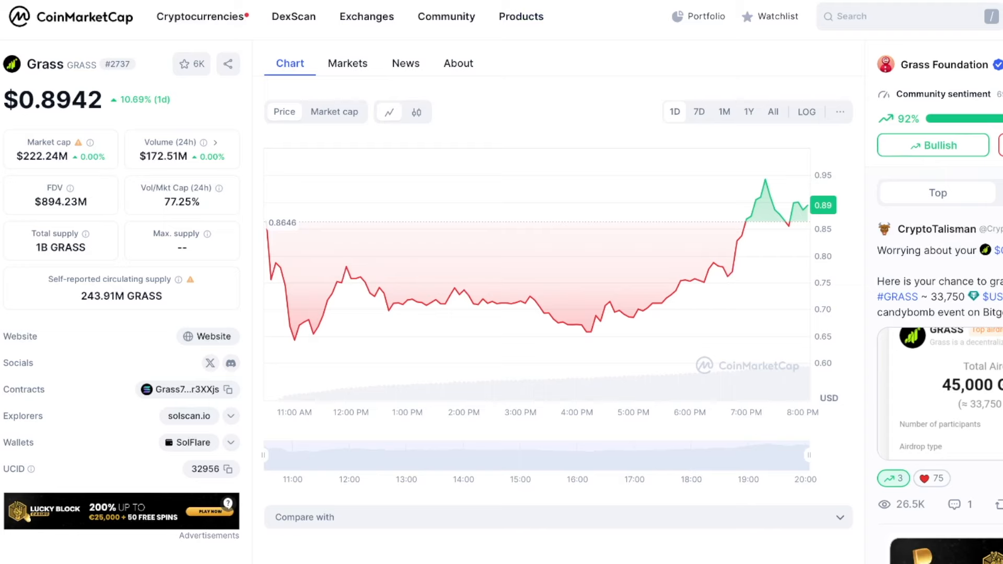
# Step: Go to the Grass profile on X and scroll down through its recent posts
pyautogui.click(211, 364)
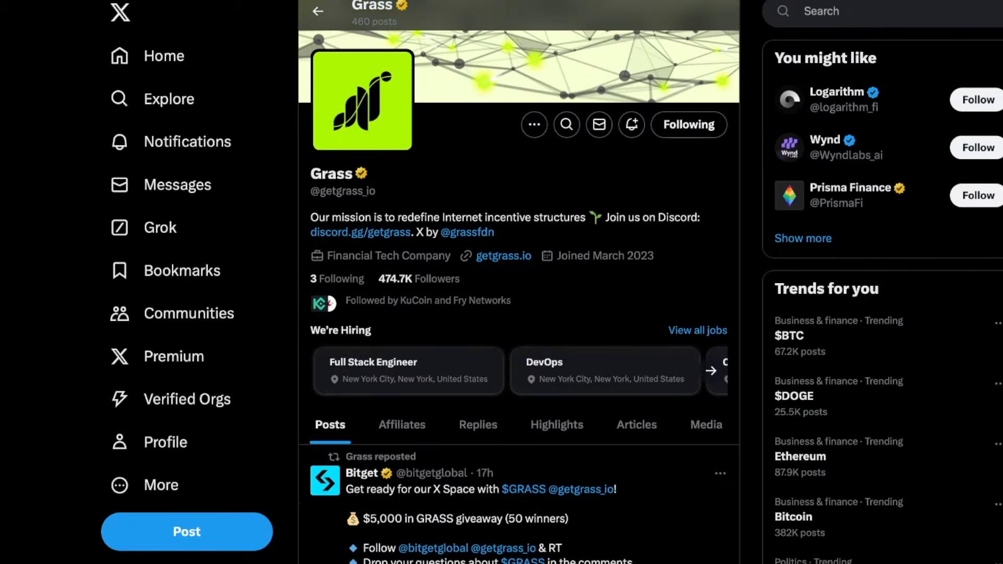
pyautogui.scroll(-3)
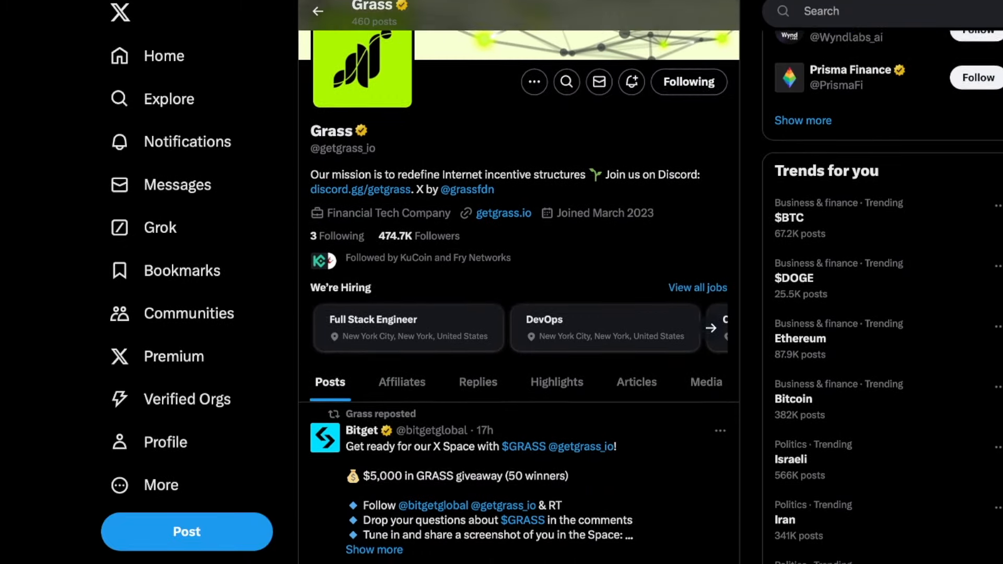
pyautogui.scroll(-3)
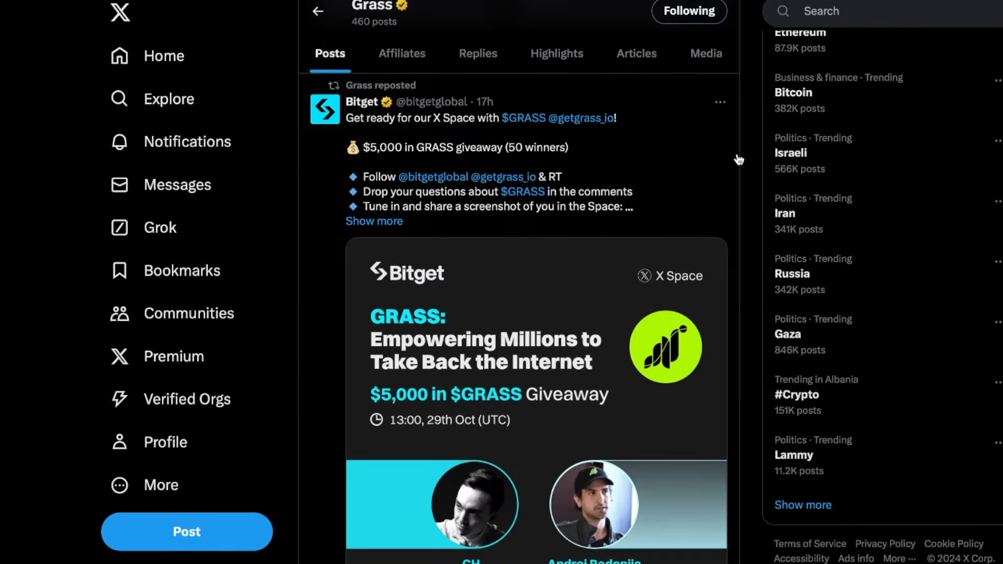
pyautogui.scroll(-3)
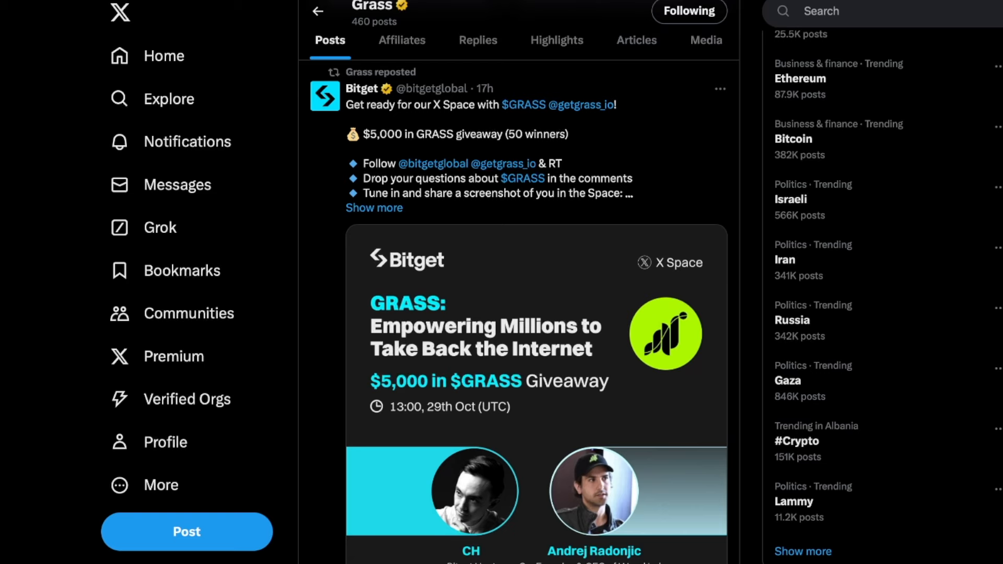
pyautogui.scroll(-3)
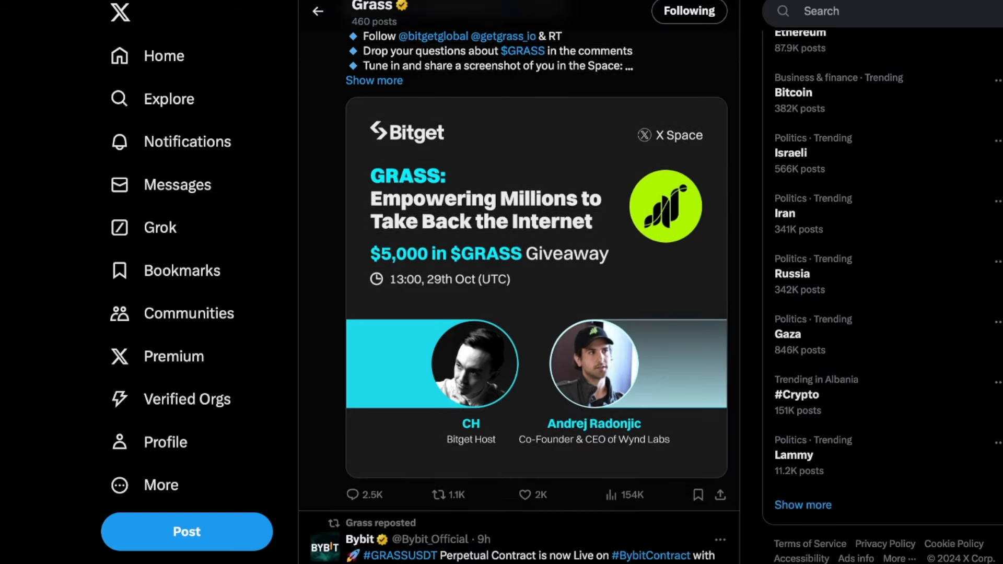
pyautogui.scroll(-3)
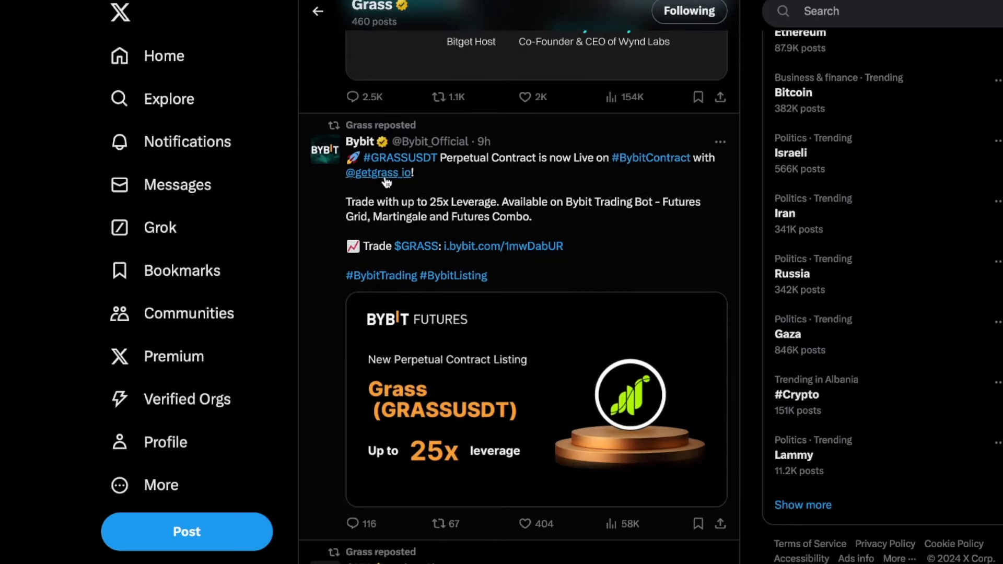
pyautogui.scroll(-3)
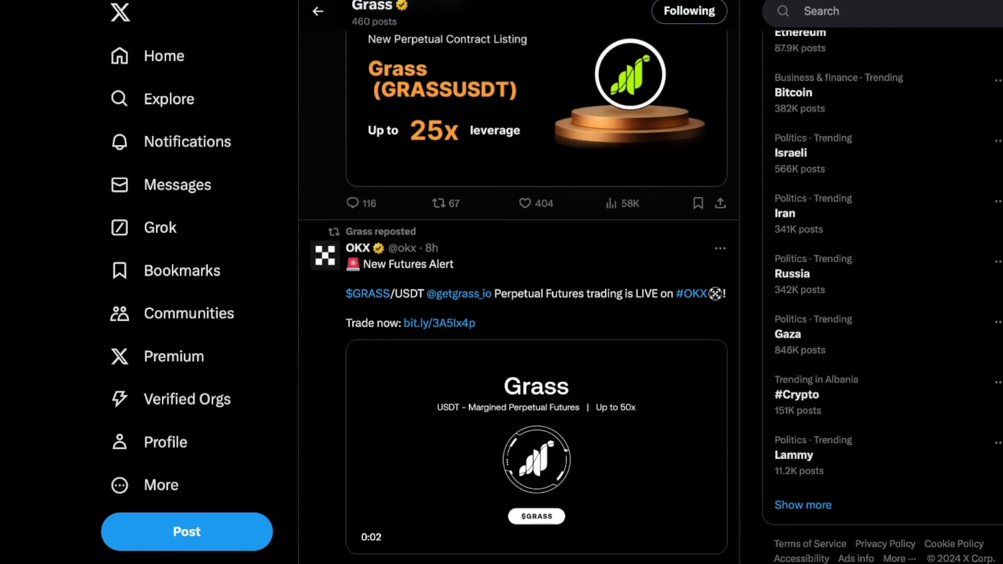
pyautogui.scroll(-3)
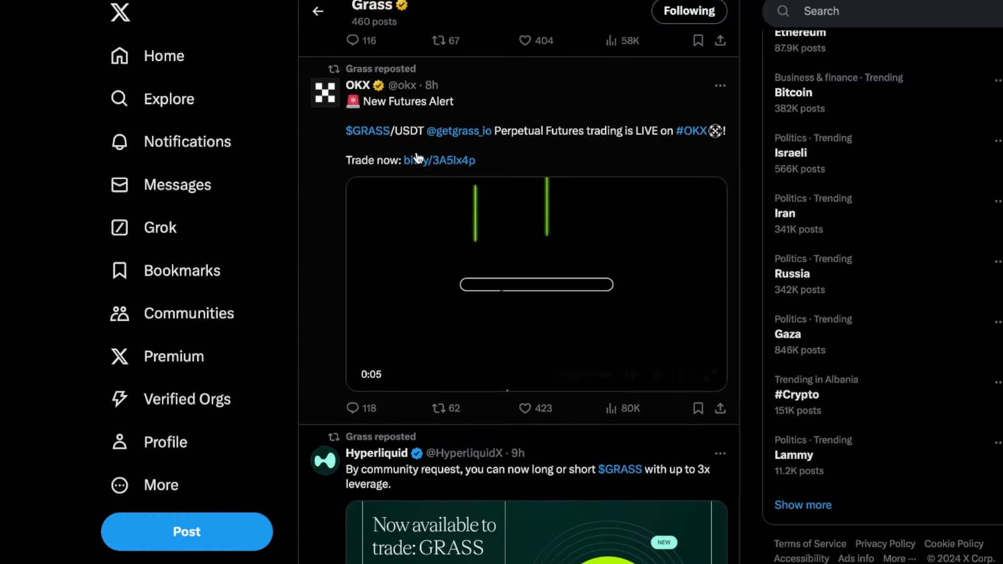
# Step: Continue down the feed to Bitget's GRASS spot listing repost and the X Space giveaway announcement
pyautogui.scroll(-3)
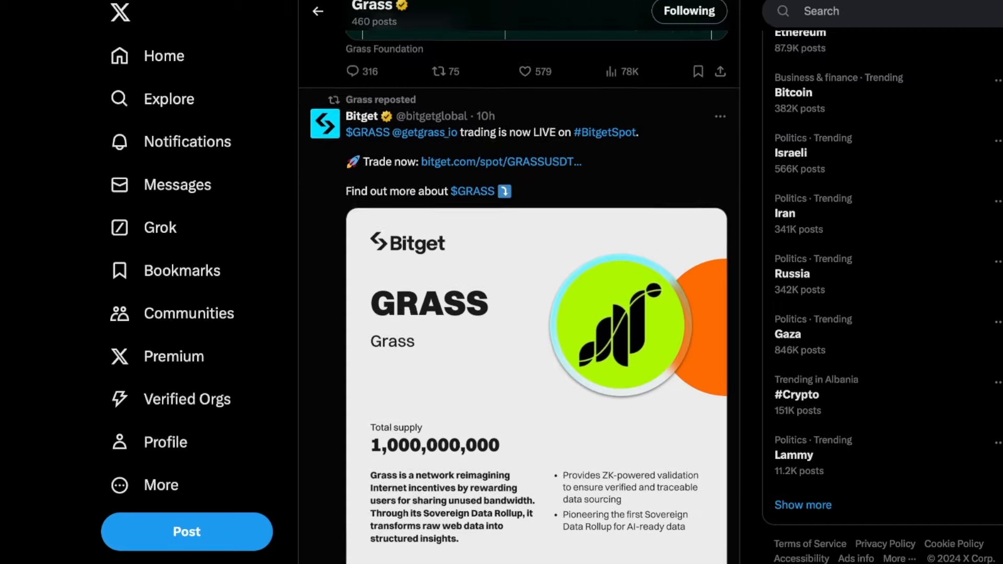
pyautogui.scroll(-3)
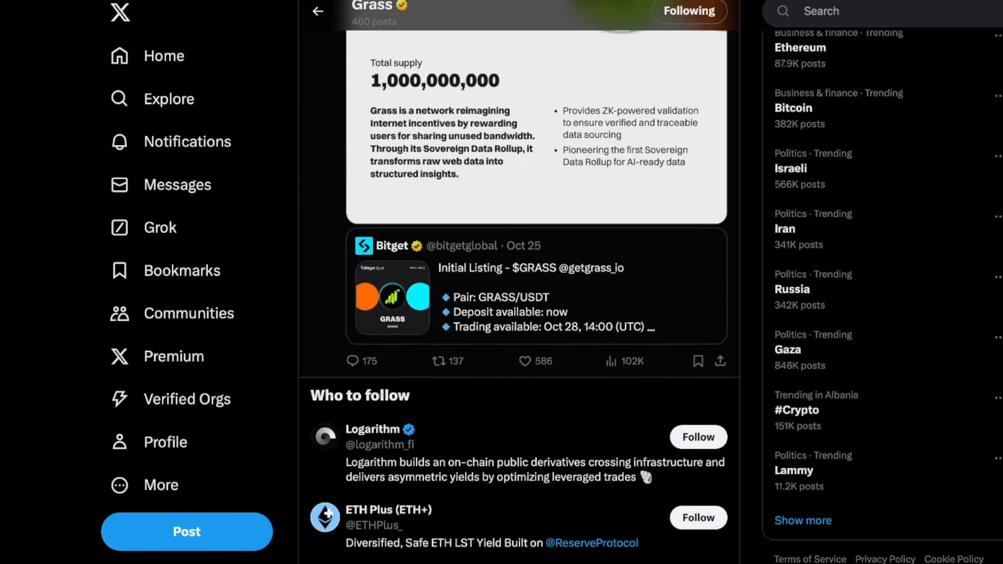
pyautogui.scroll(-3)
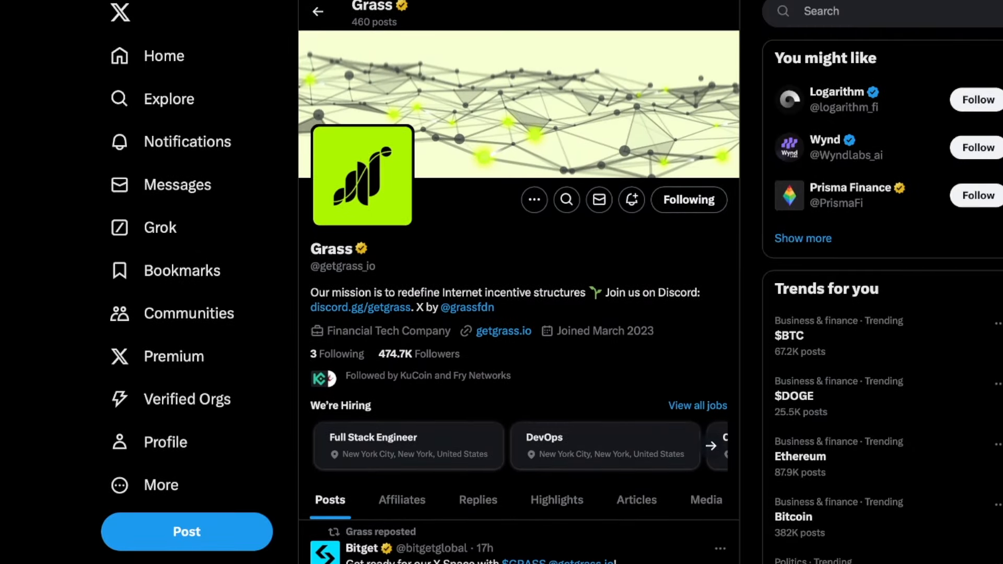
pyautogui.moveTo(523, 266)
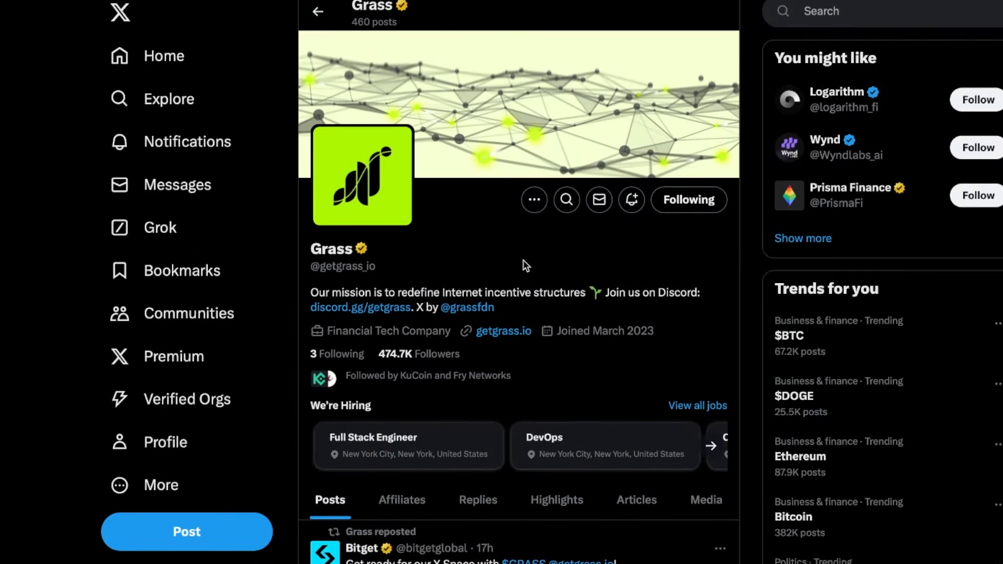
pyautogui.scroll(-3)
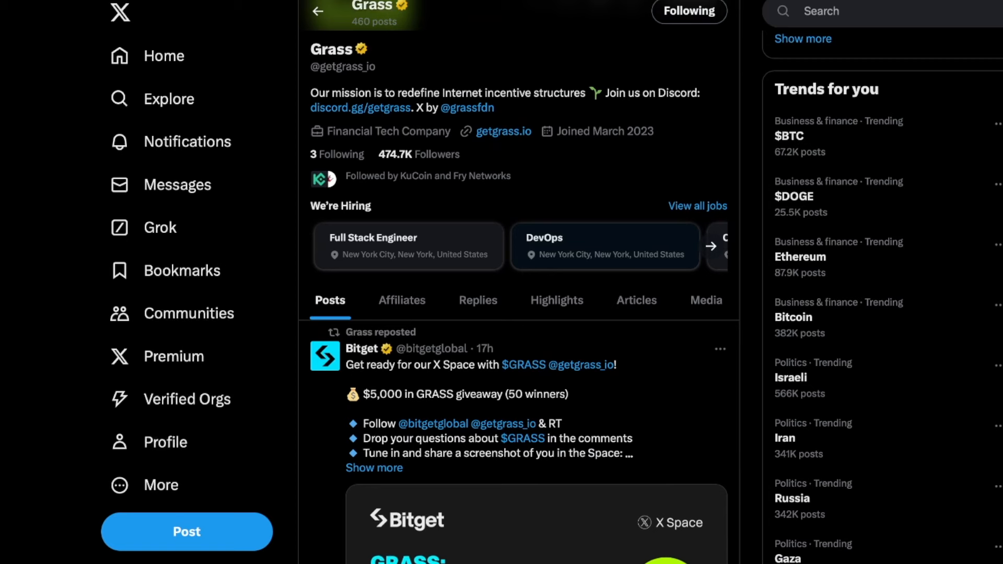
pyautogui.scroll(3)
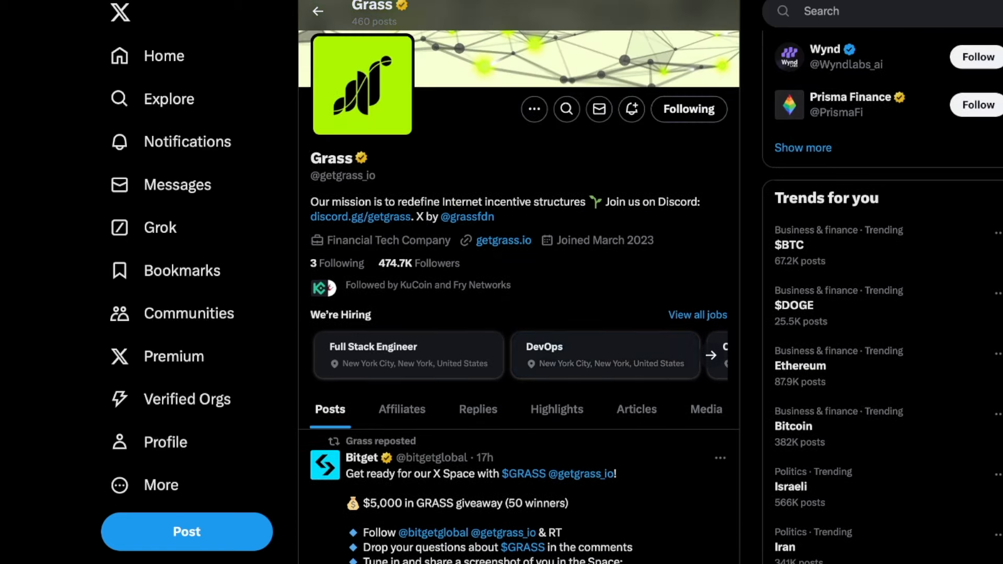
pyautogui.scroll(-3)
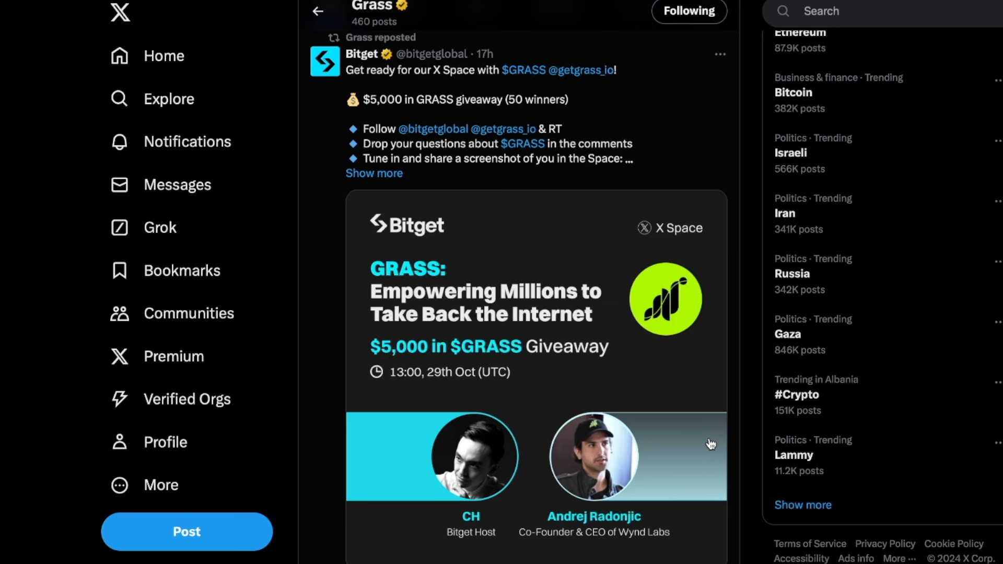
pyautogui.scroll(3)
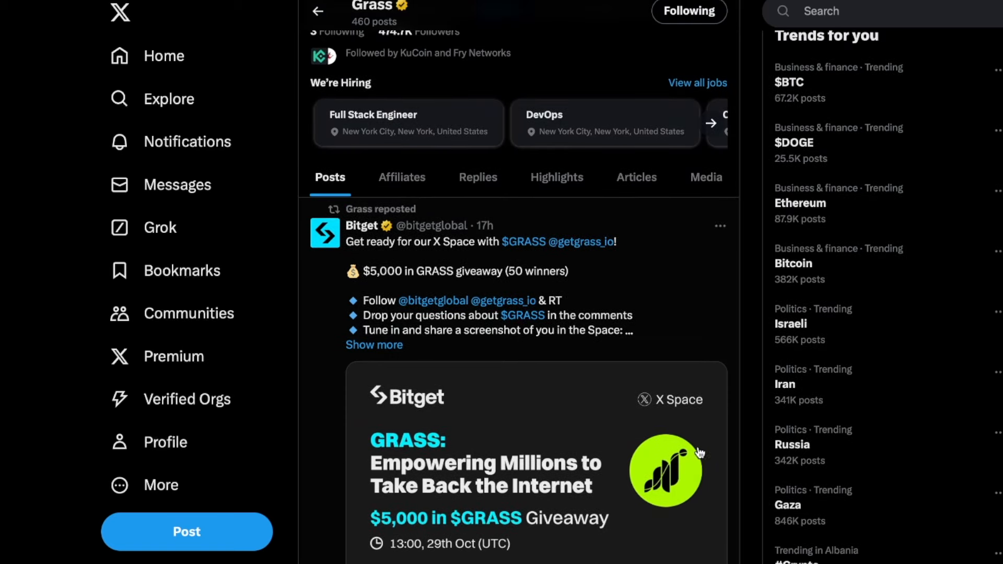
pyautogui.moveTo(687, 325)
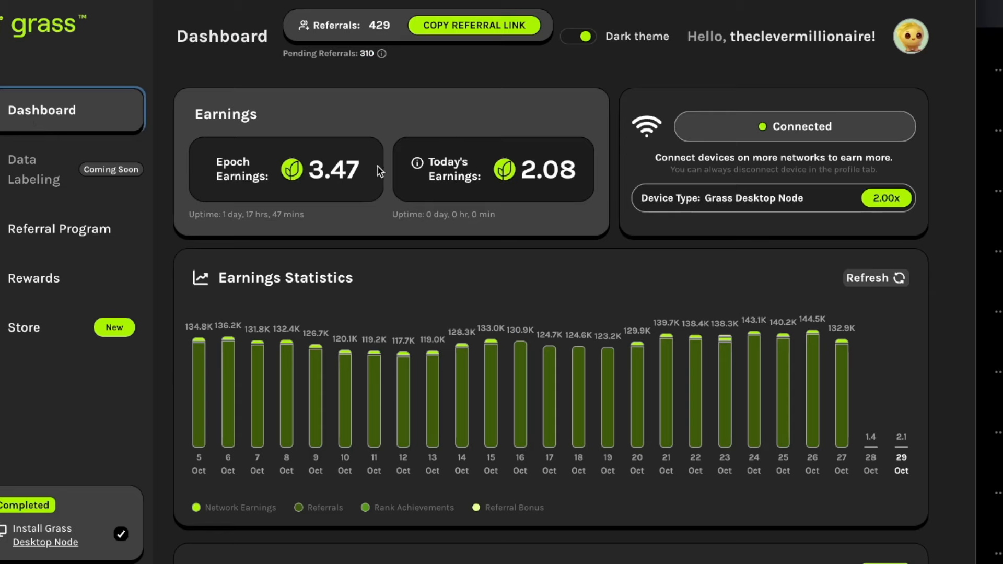
pyautogui.moveTo(637, 296)
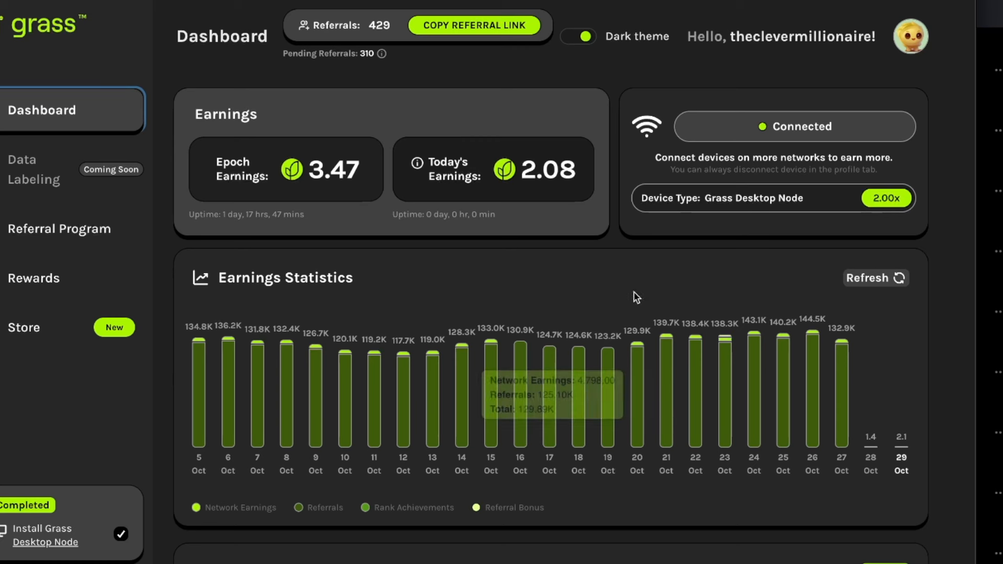
pyautogui.moveTo(552, 265)
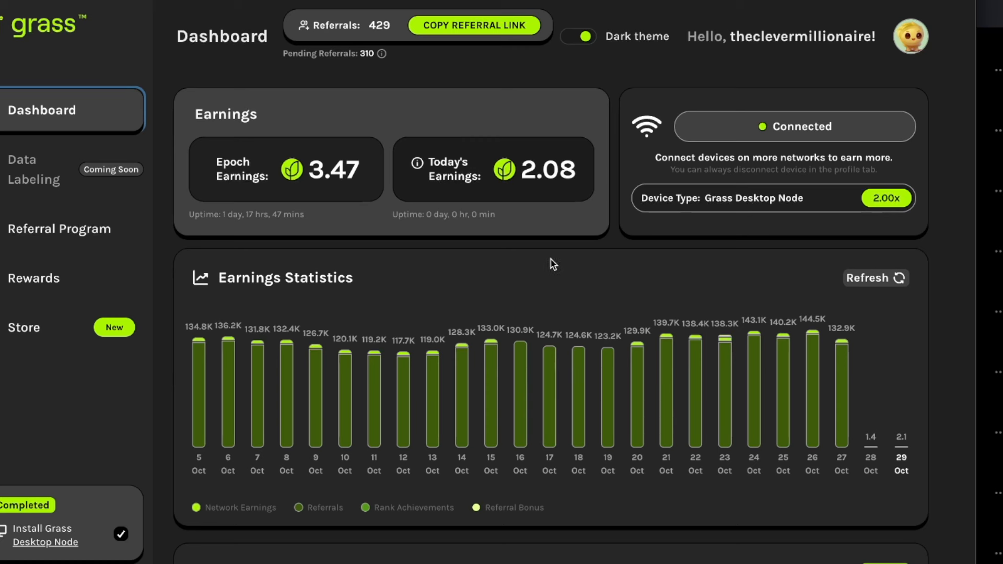
pyautogui.moveTo(286, 390)
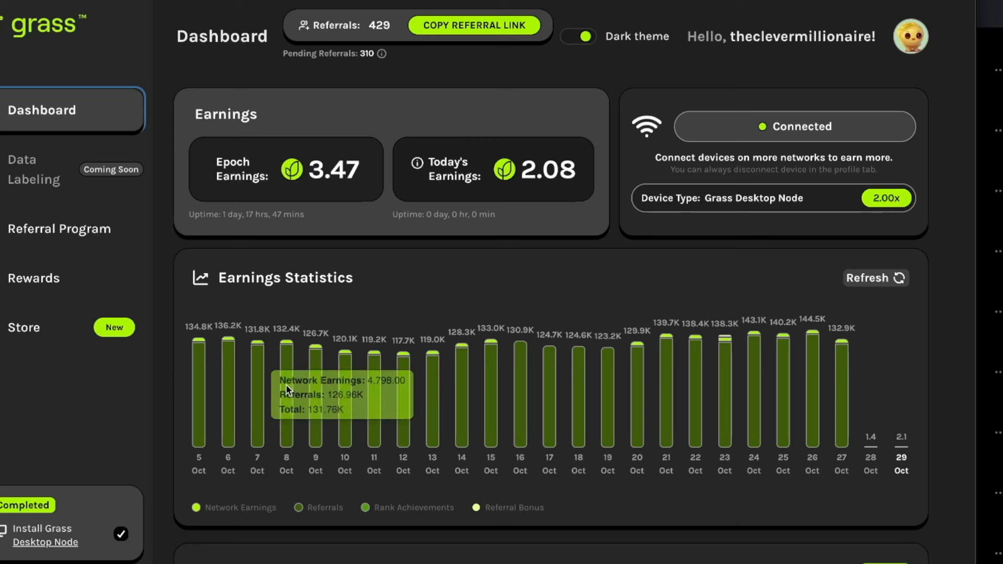
pyautogui.moveTo(653, 287)
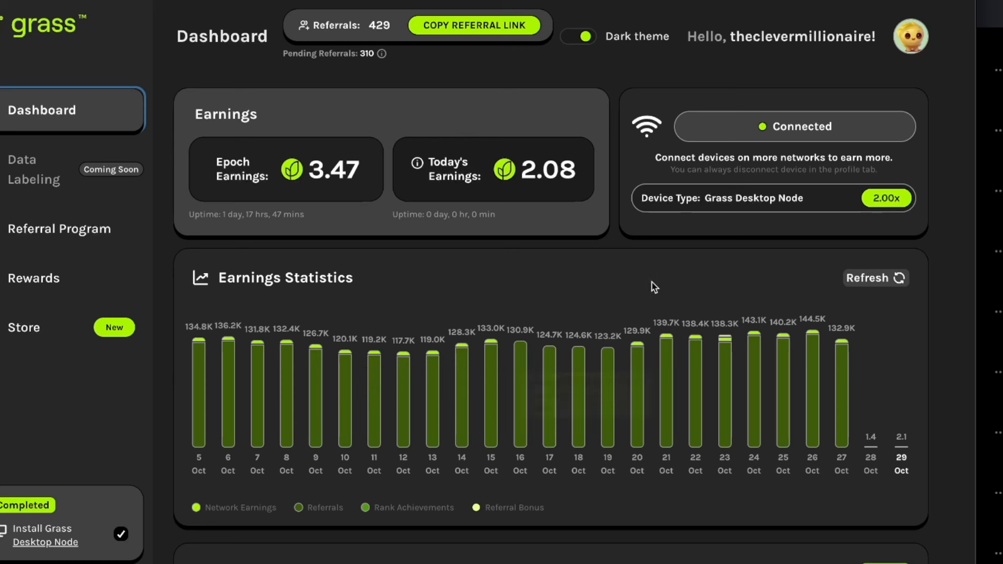
pyautogui.moveTo(651, 275)
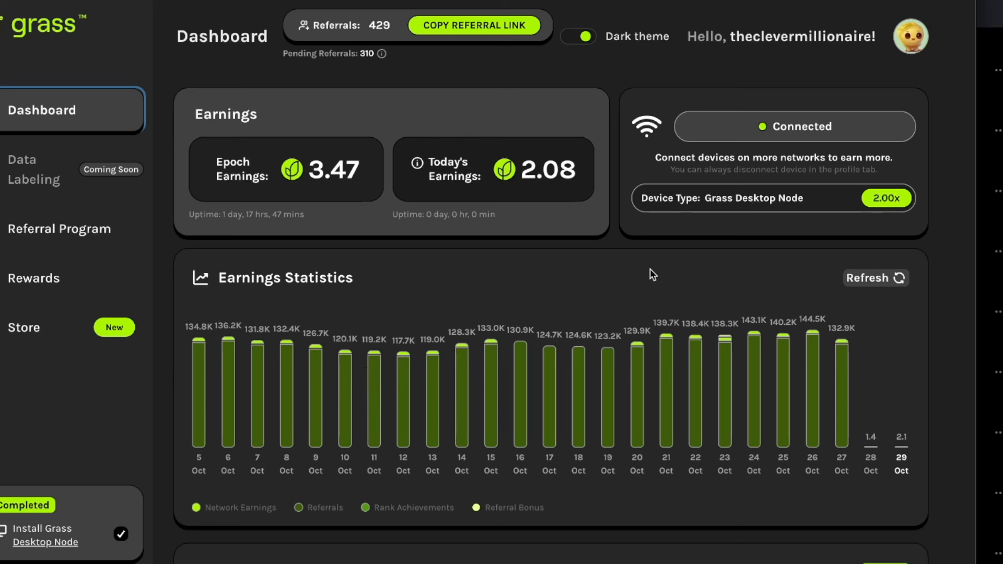
pyautogui.moveTo(955, 217)
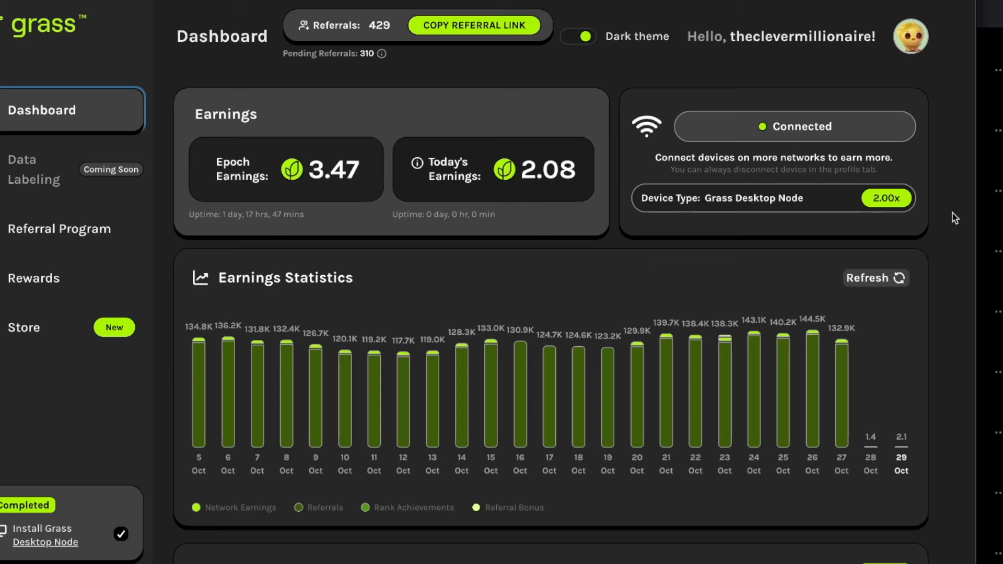
pyautogui.moveTo(536, 274)
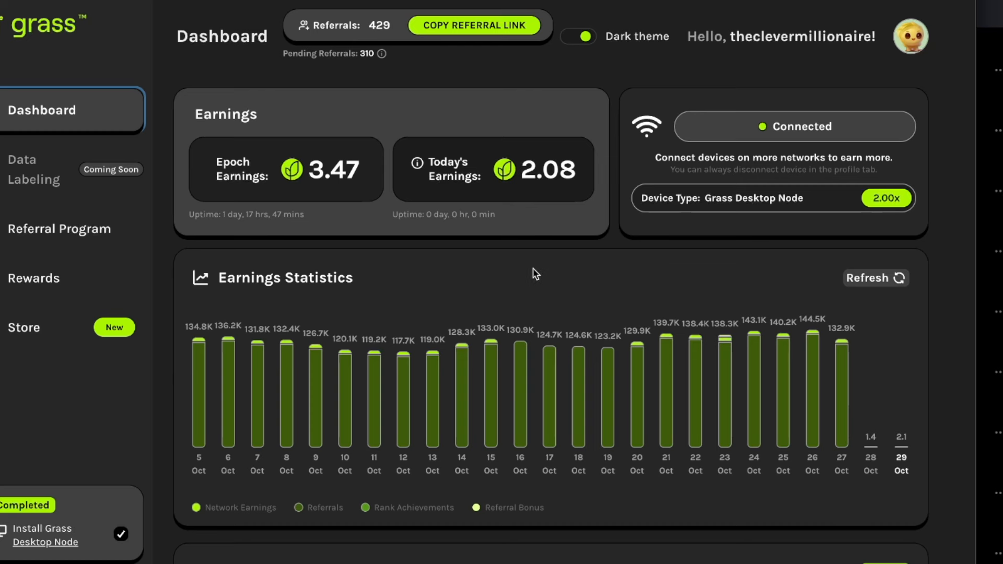
pyautogui.moveTo(503, 288)
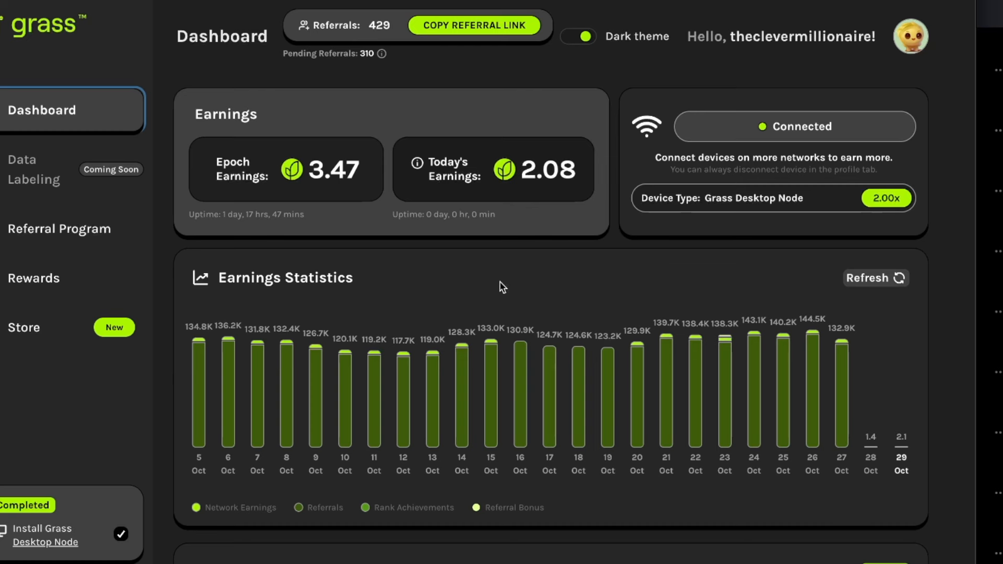
# Step: Review per-epoch referral rewards and 19.05M Bonus Epoch points, plus the verified wallet section
pyautogui.click(33, 278)
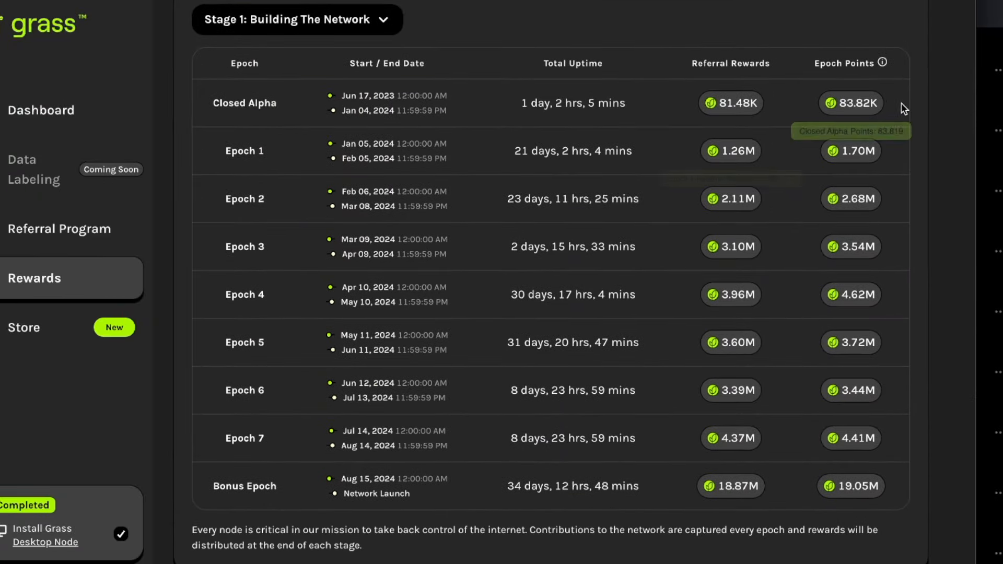
pyautogui.moveTo(381, 133)
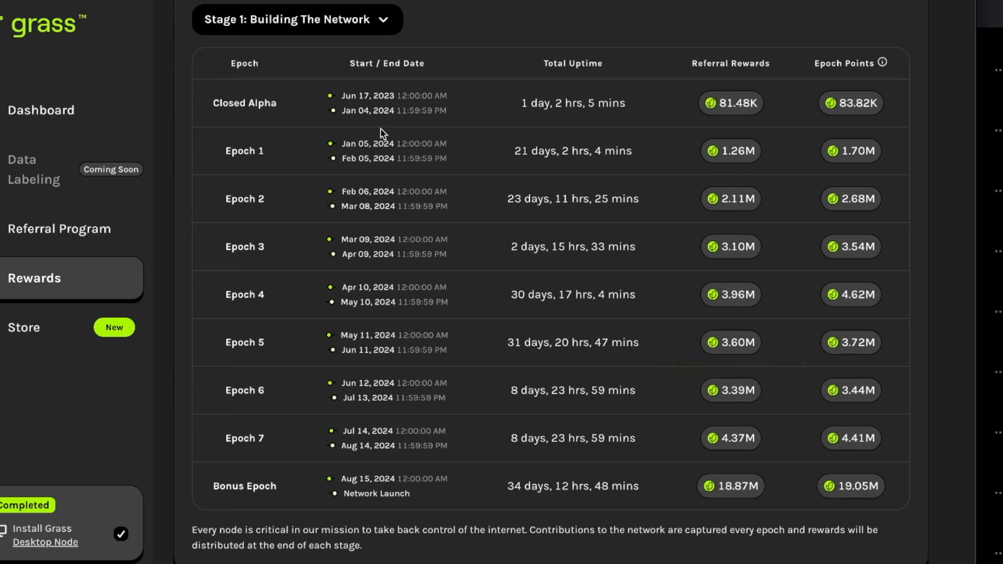
pyautogui.moveTo(261, 480)
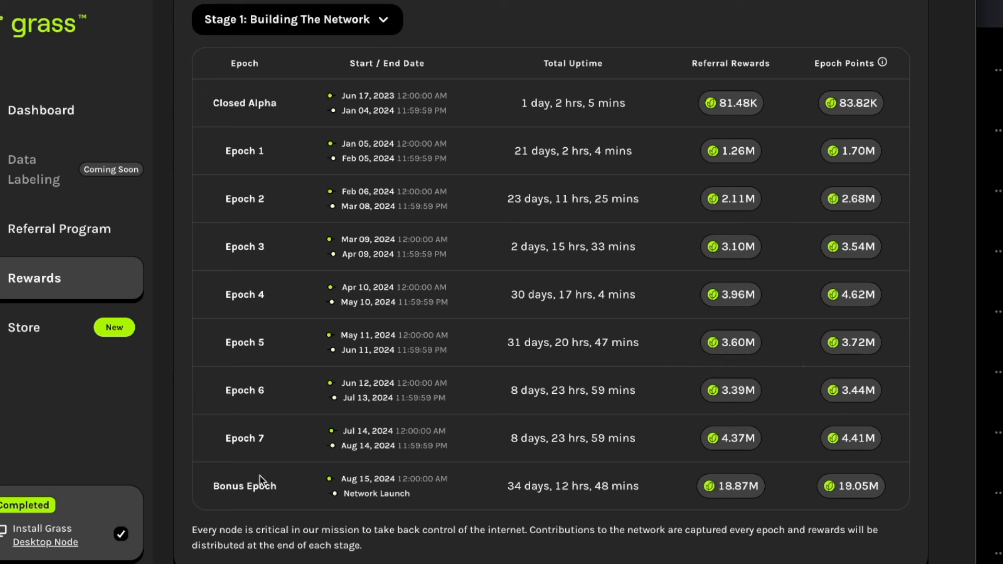
pyautogui.moveTo(879, 510)
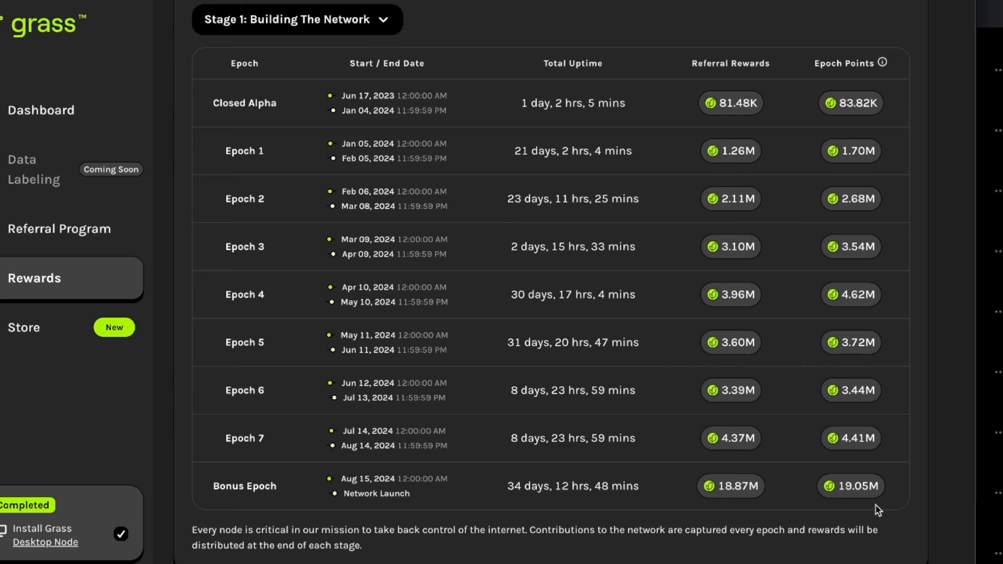
pyautogui.moveTo(856, 504)
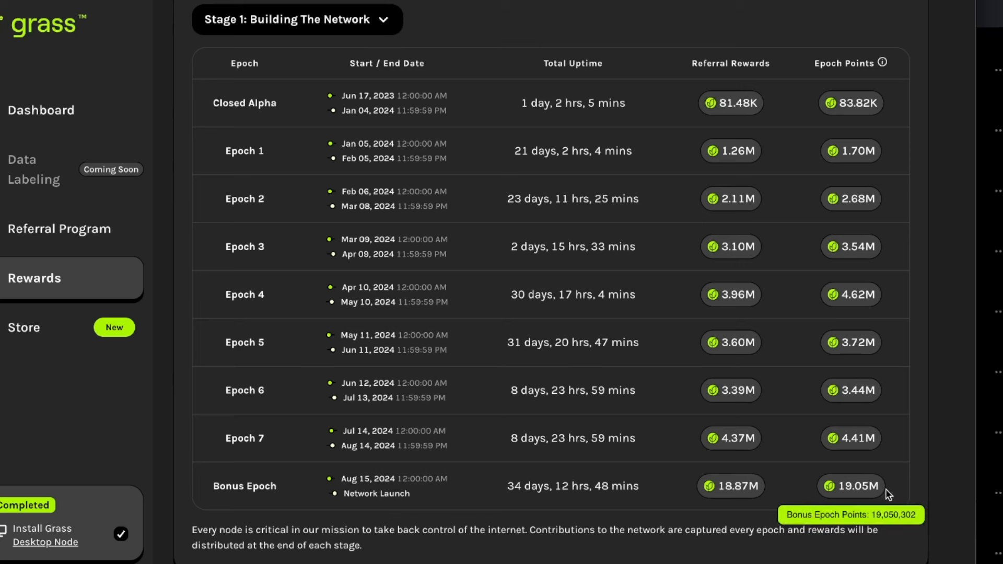
pyautogui.moveTo(962, 136)
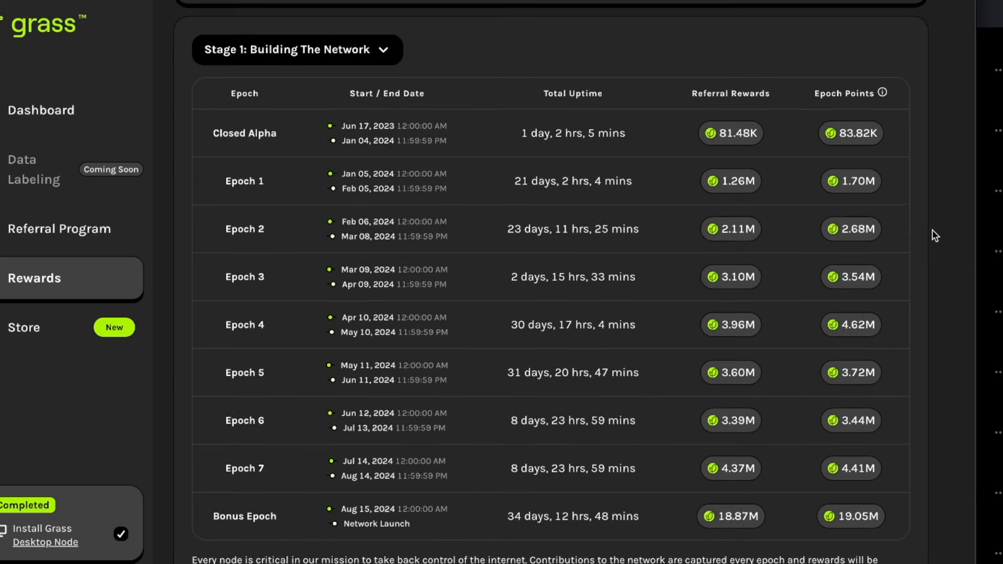
pyautogui.scroll(3)
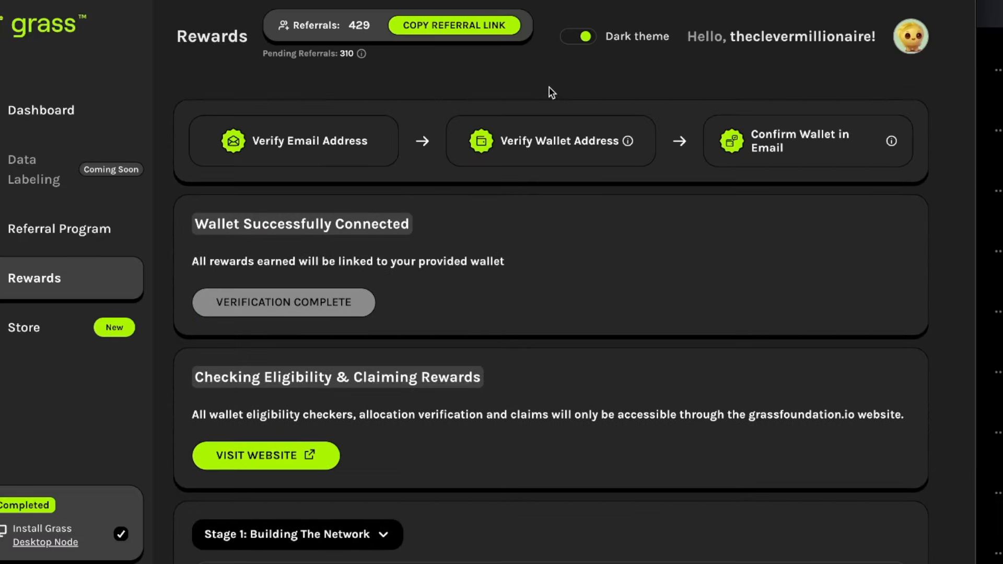
pyautogui.moveTo(782, 451)
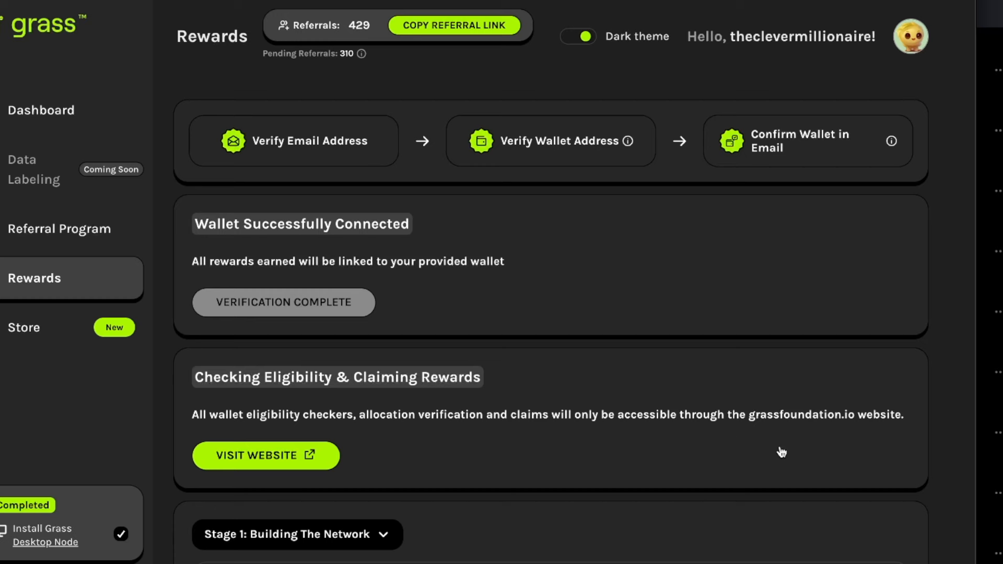
pyautogui.scroll(-3)
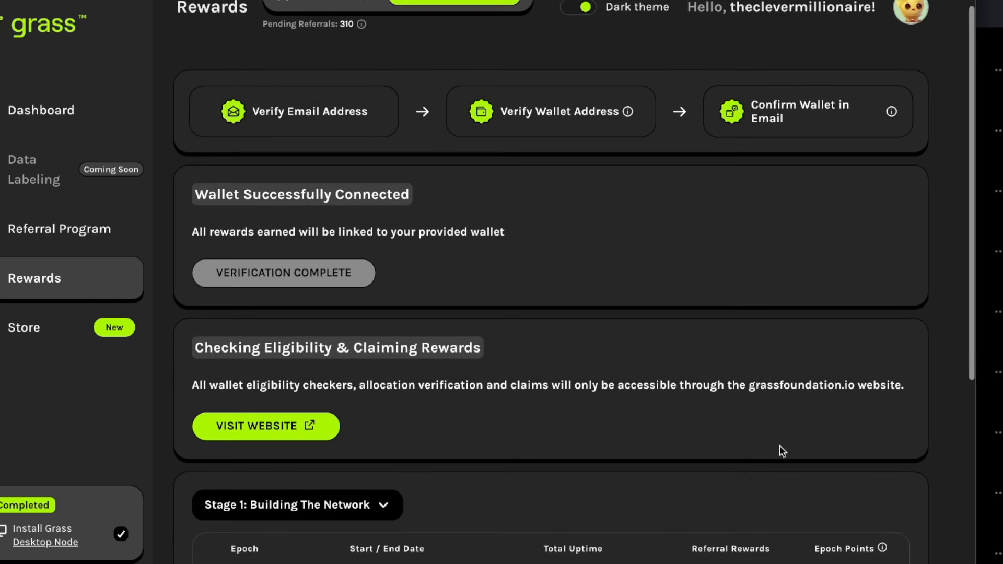
pyautogui.moveTo(571, 489)
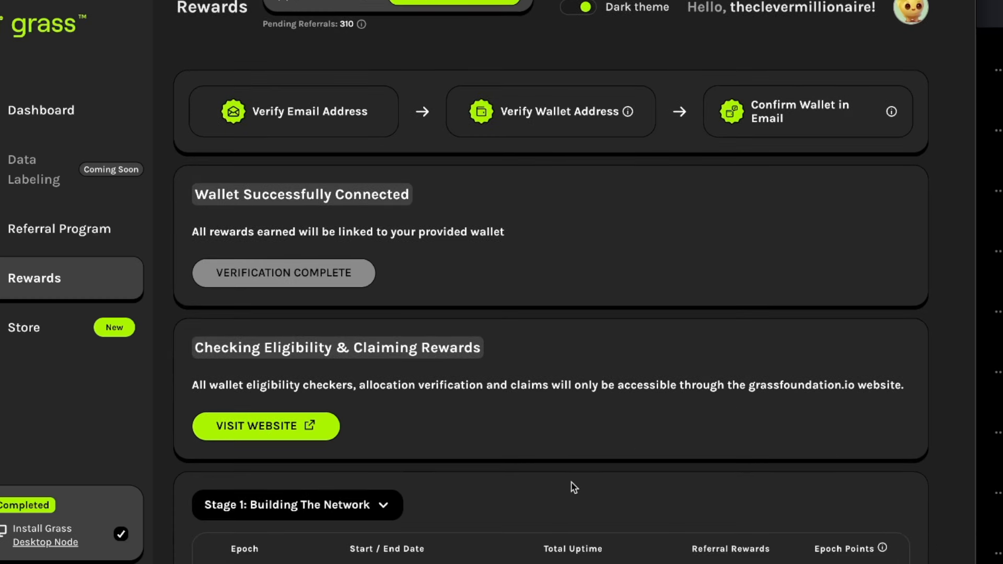
pyautogui.scroll(3)
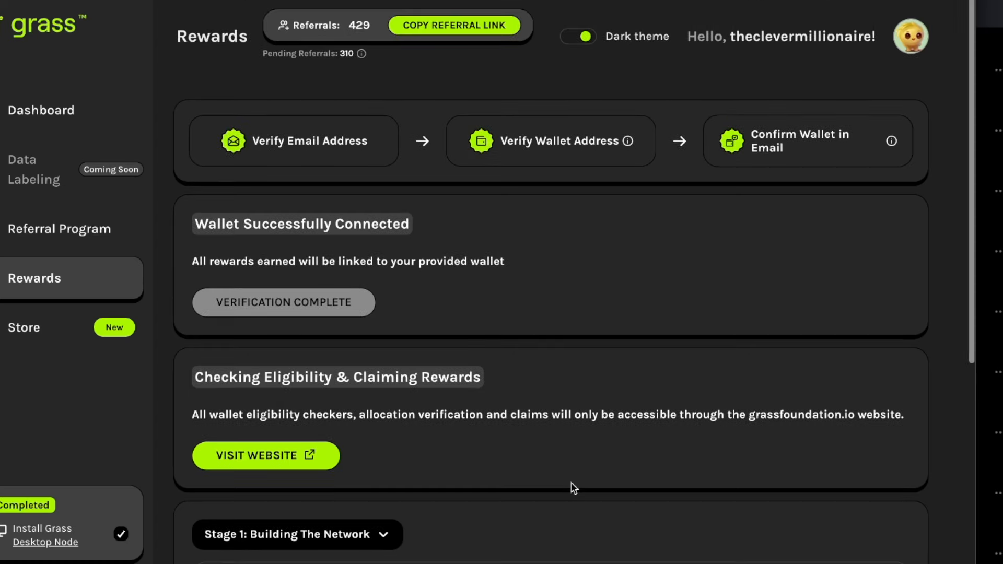
pyautogui.scroll(-3)
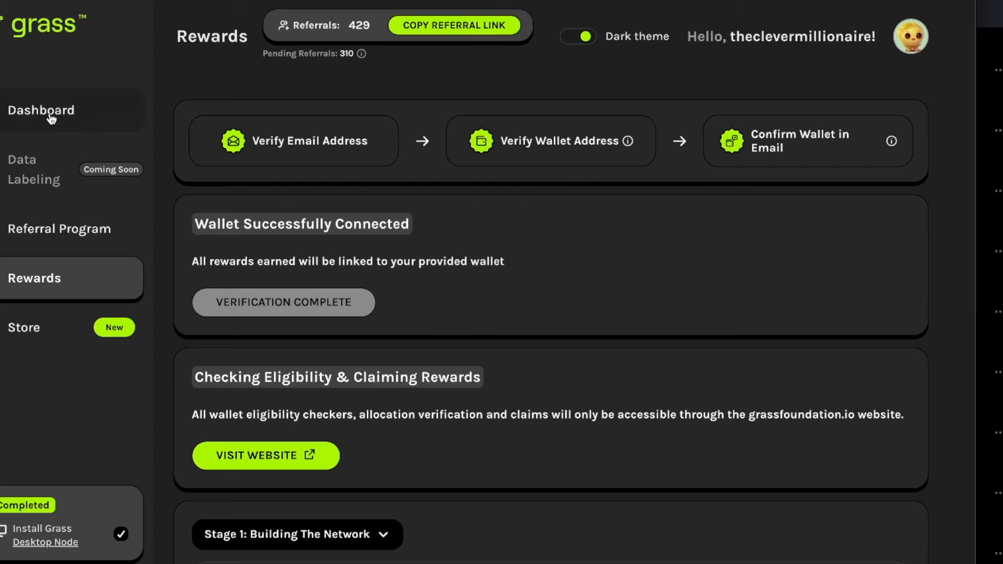
# Step: View the Grass Store downloads page, then return to the earnings dashboard
pyautogui.click(24, 327)
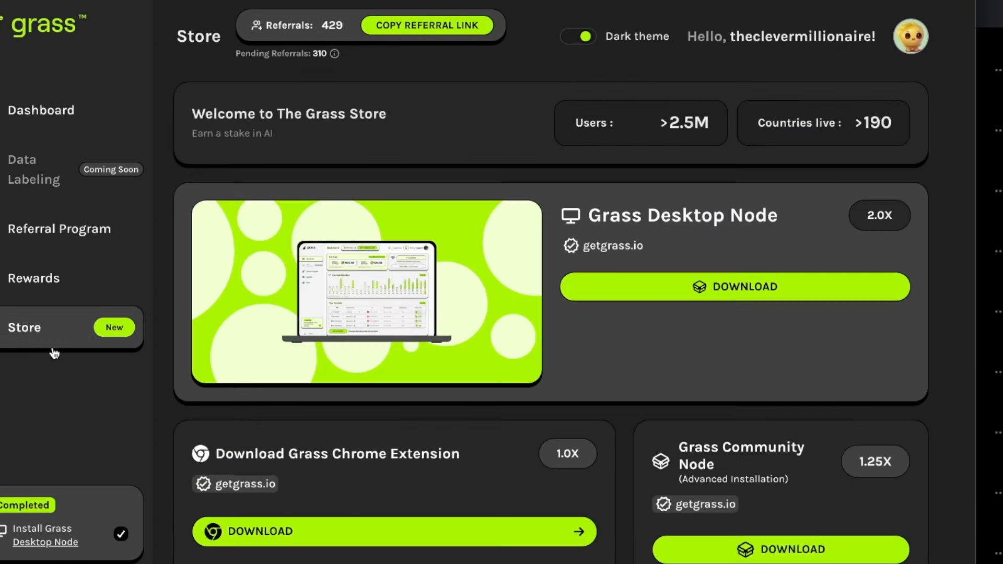
pyautogui.moveTo(47, 333)
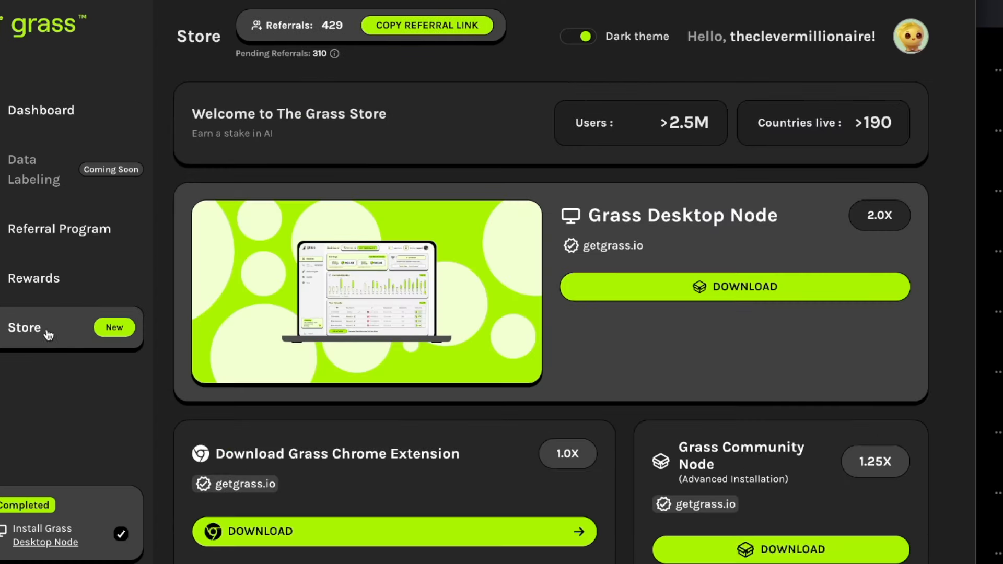
pyautogui.moveTo(114, 327)
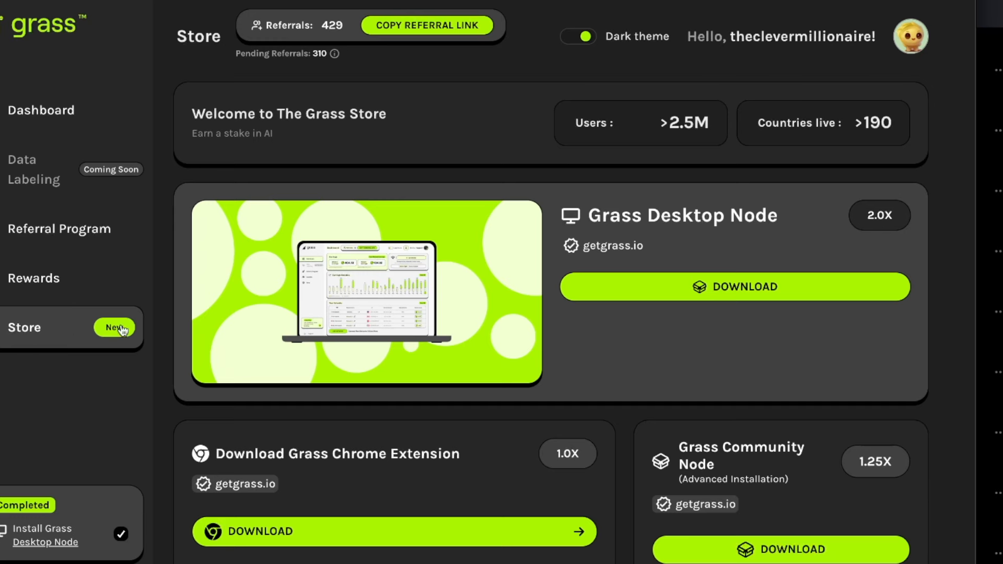
pyautogui.click(41, 110)
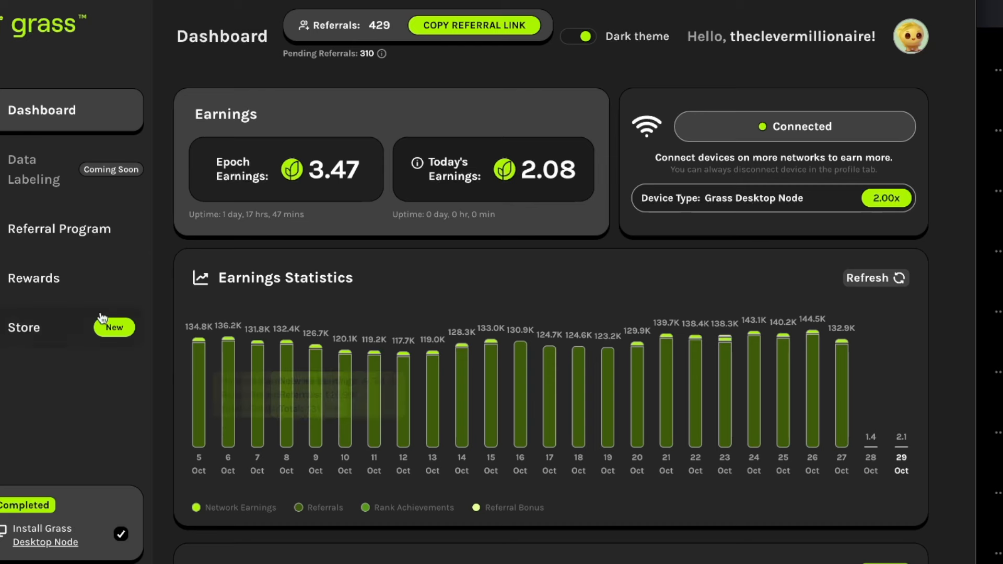
pyautogui.moveTo(38, 349)
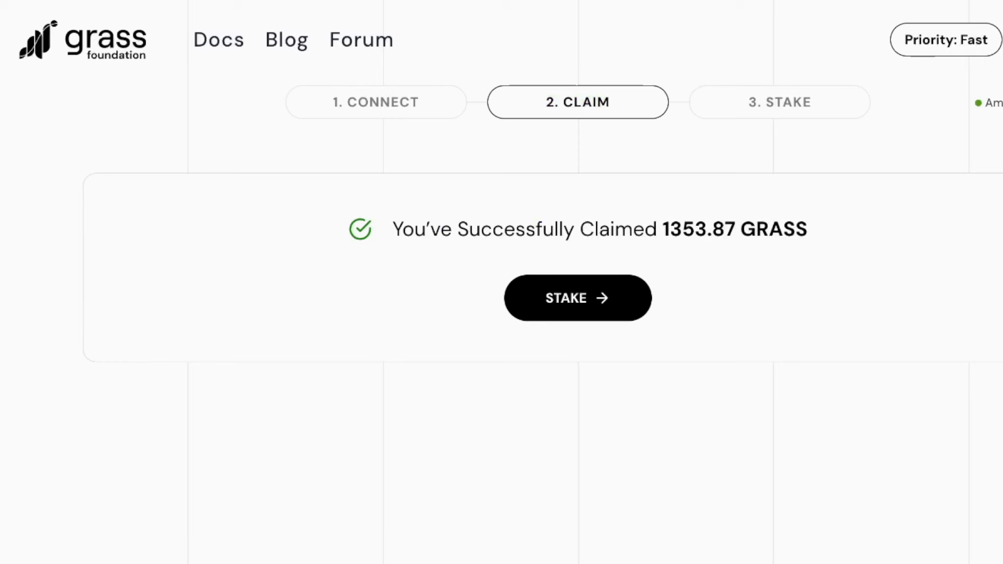
pyautogui.moveTo(877, 294)
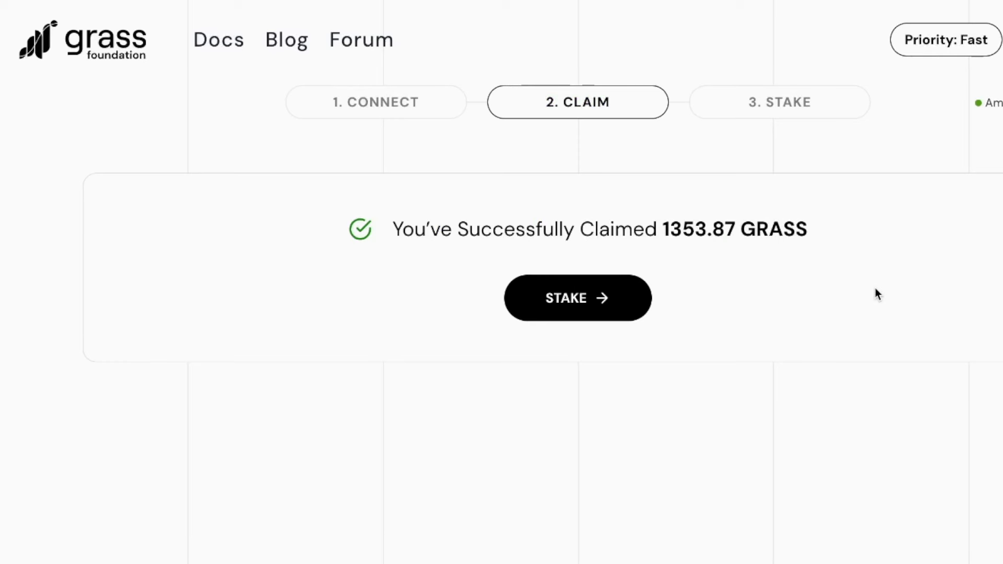
pyautogui.moveTo(813, 296)
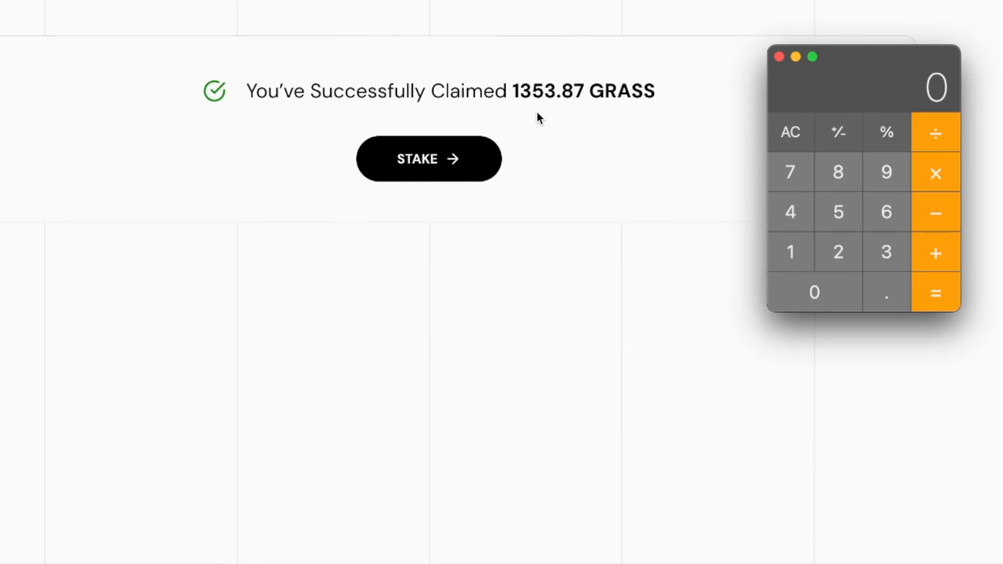
pyautogui.moveTo(557, 114)
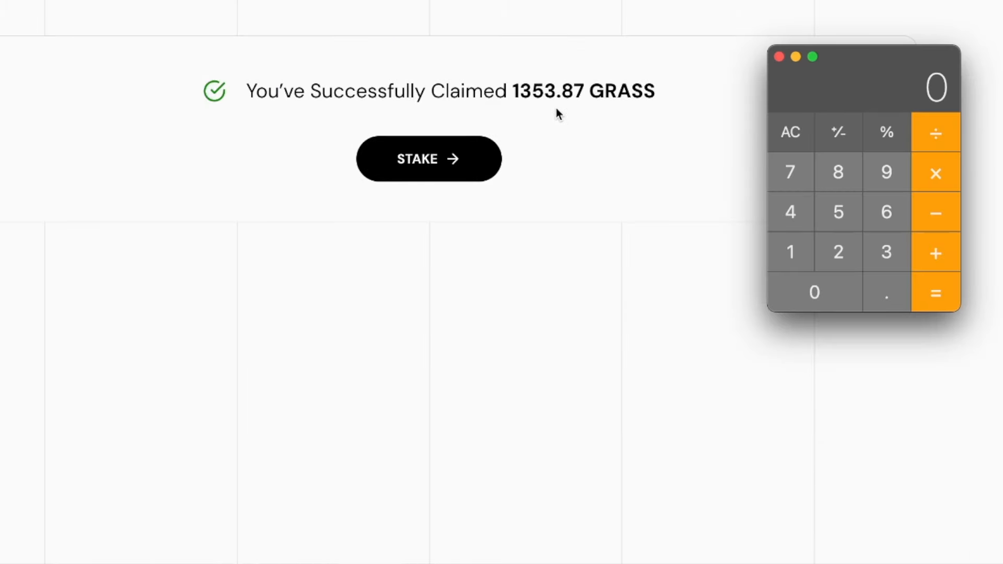
pyautogui.moveTo(863, 176)
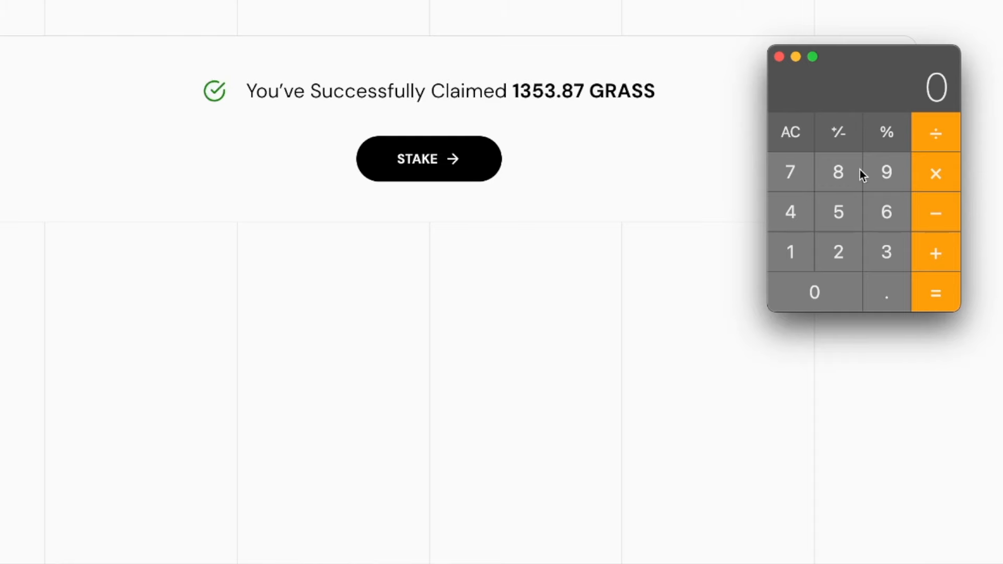
# Step: Compute 1353.87 × 0.8914 to get the claimed GRASS reward's USD value
pyautogui.click(790, 252)
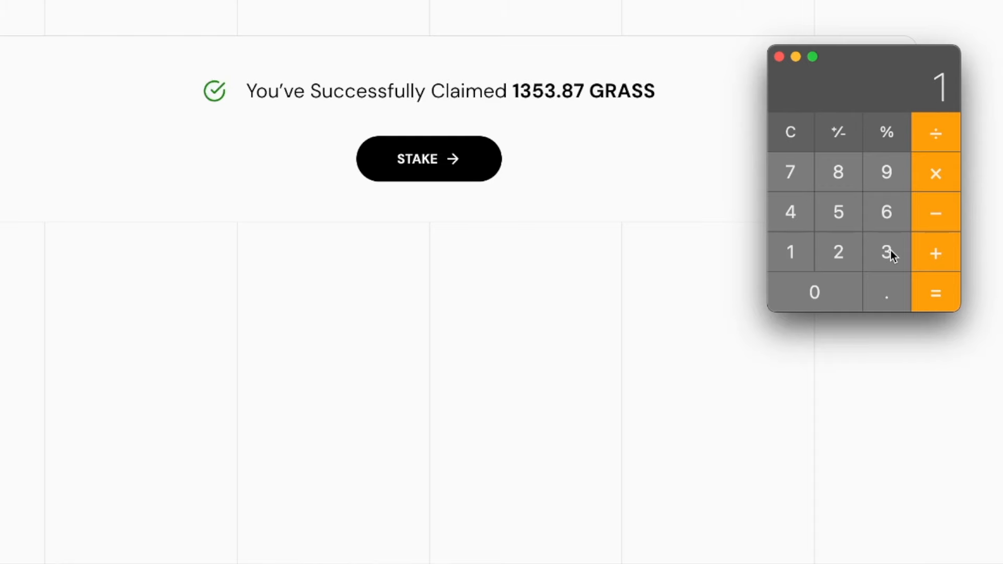
pyautogui.click(886, 252)
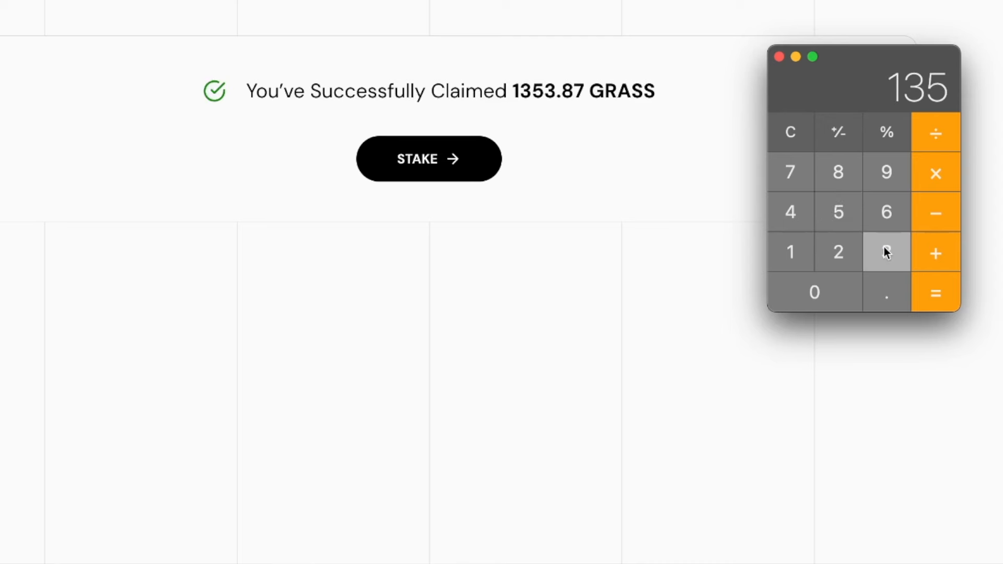
pyautogui.click(790, 173)
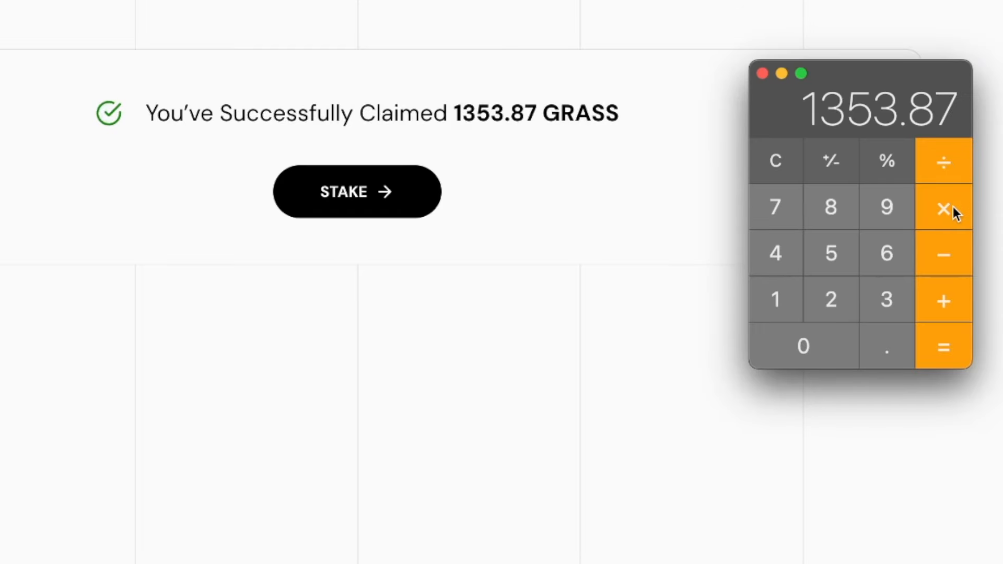
pyautogui.moveTo(886, 358)
pyautogui.write('0.8914')
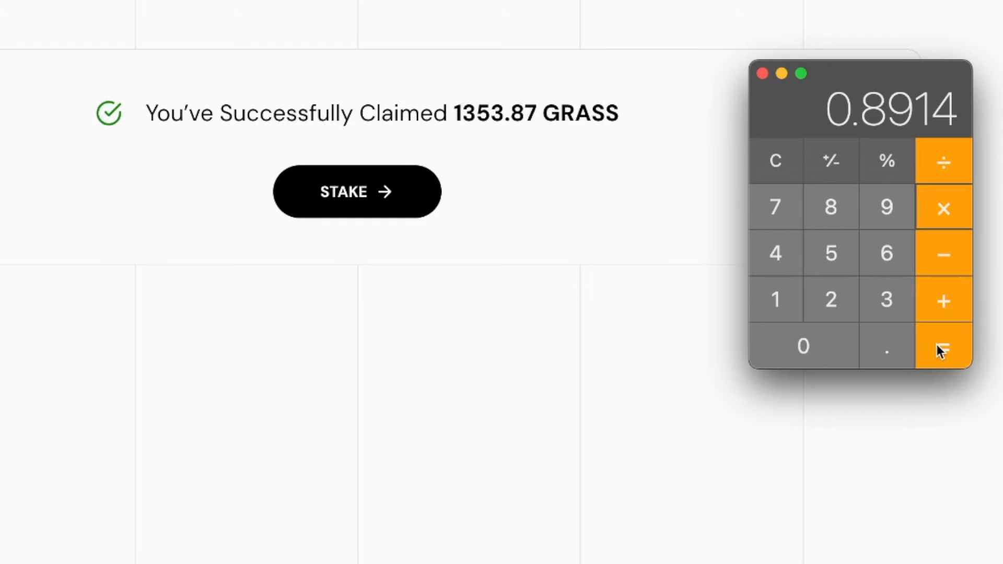
pyautogui.moveTo(944, 349)
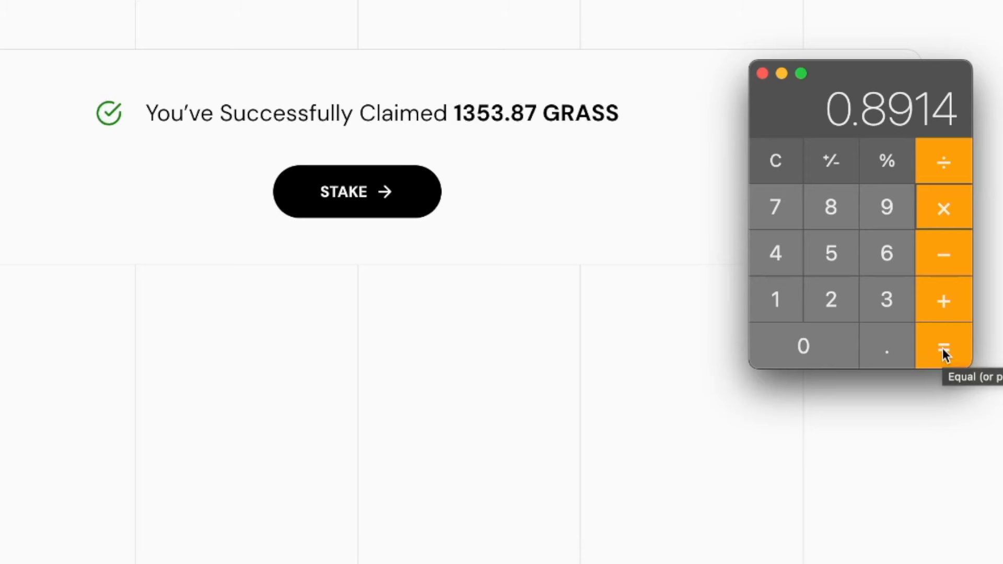
pyautogui.click(944, 345)
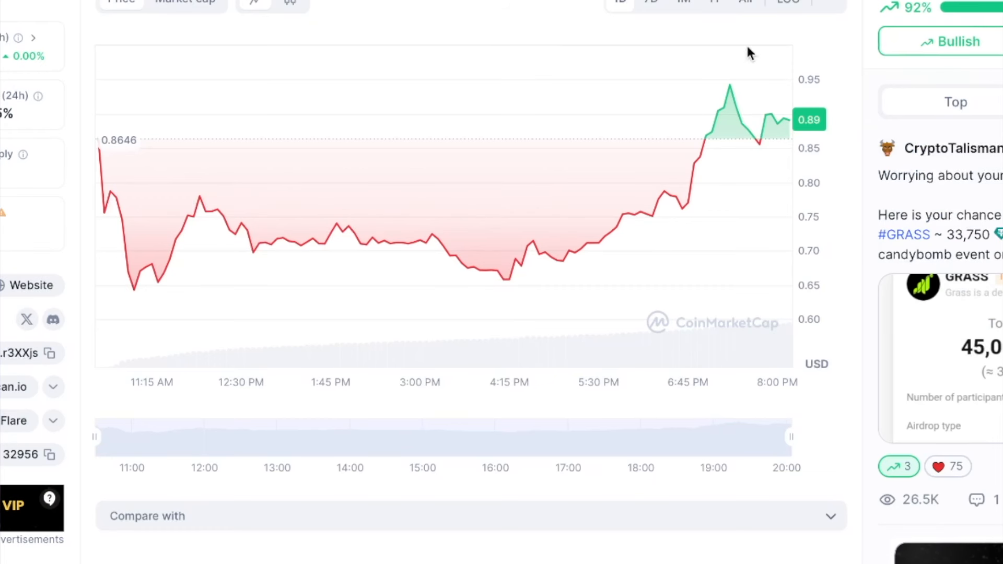
pyautogui.moveTo(505, 18)
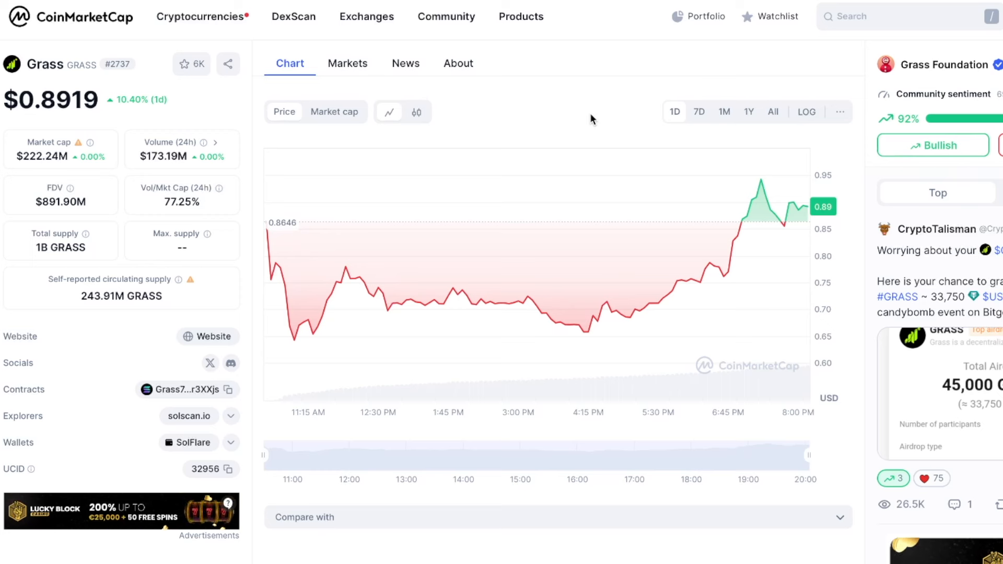
pyautogui.moveTo(544, 123)
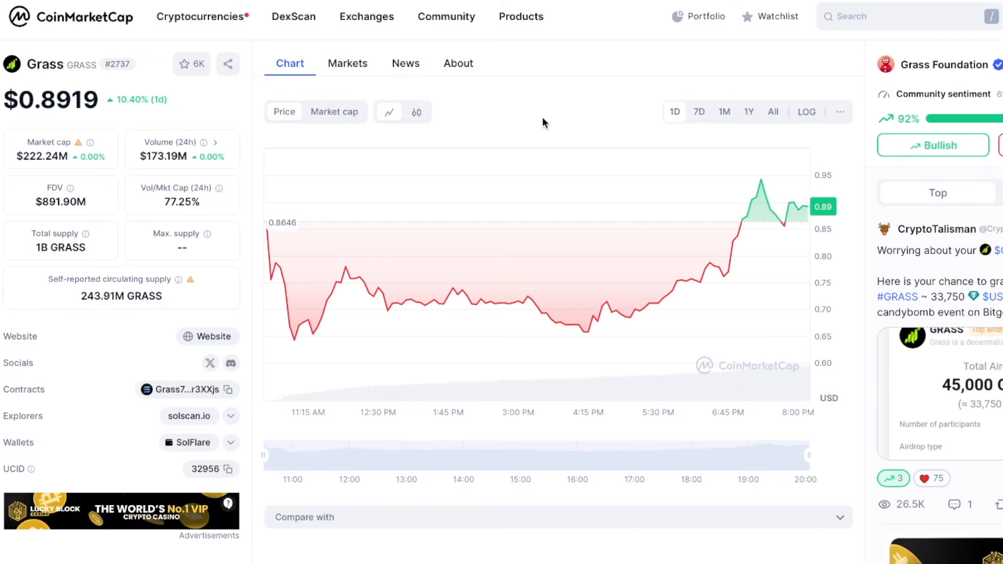
pyautogui.moveTo(570, 124)
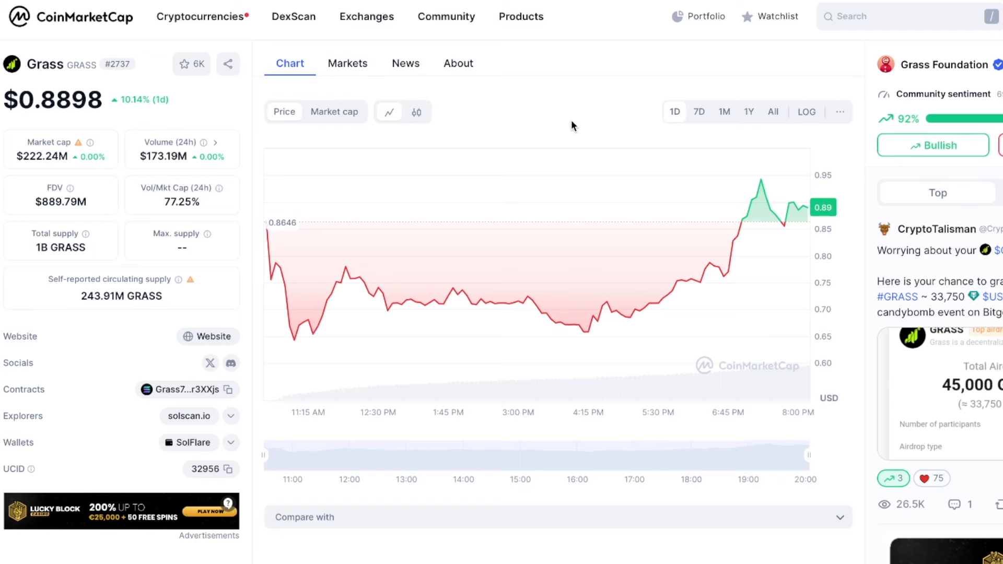
pyautogui.moveTo(575, 127)
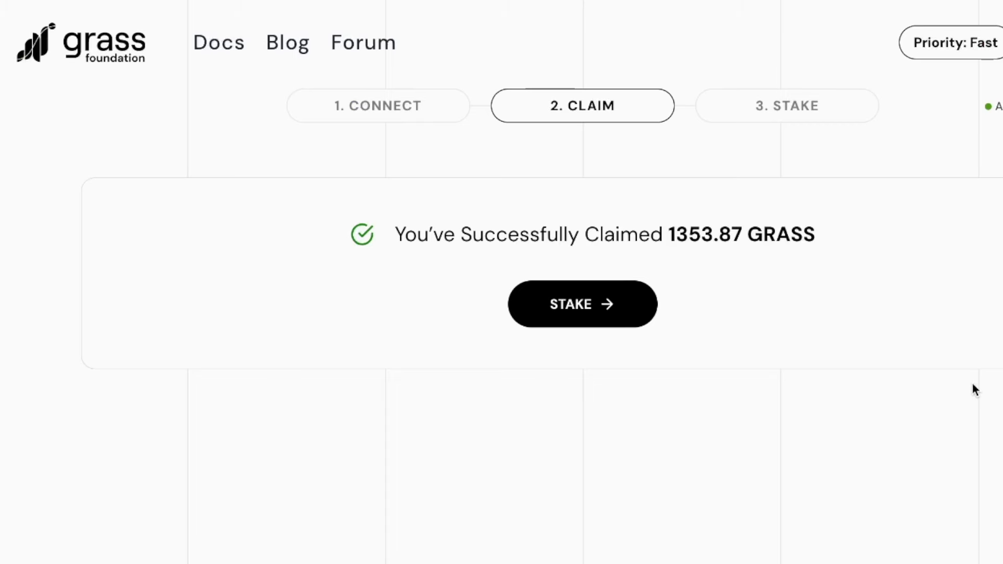
pyautogui.moveTo(788, 123)
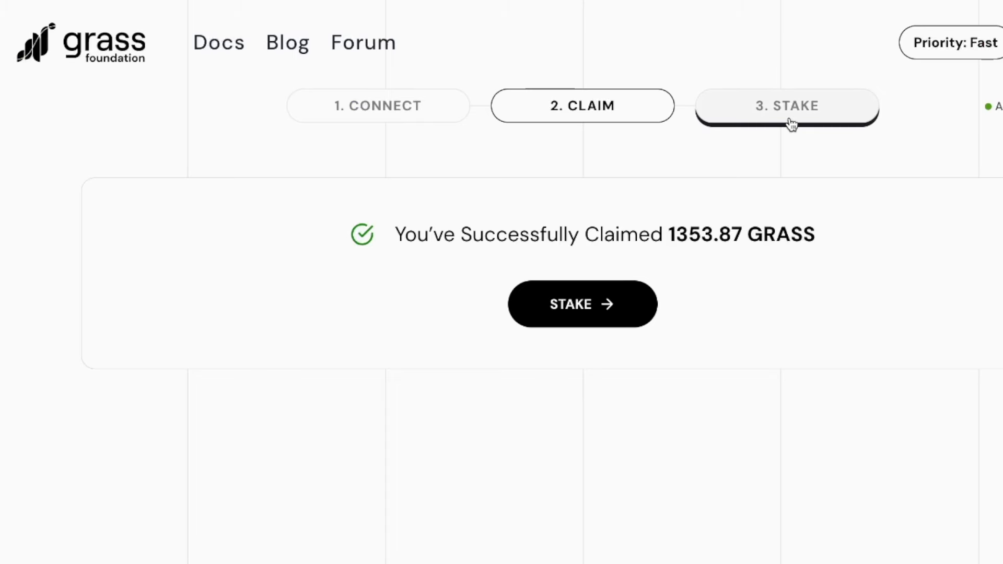
pyautogui.moveTo(806, 122)
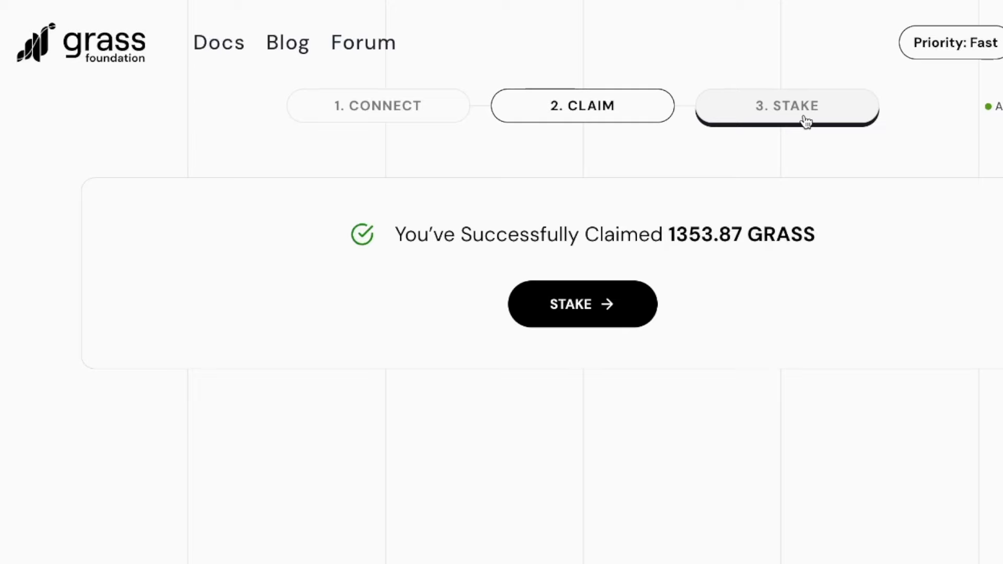
# Step: Go to the 3. STAKE step of the Grass Foundation claim flow, showing 3.63M total staked
pyautogui.click(582, 304)
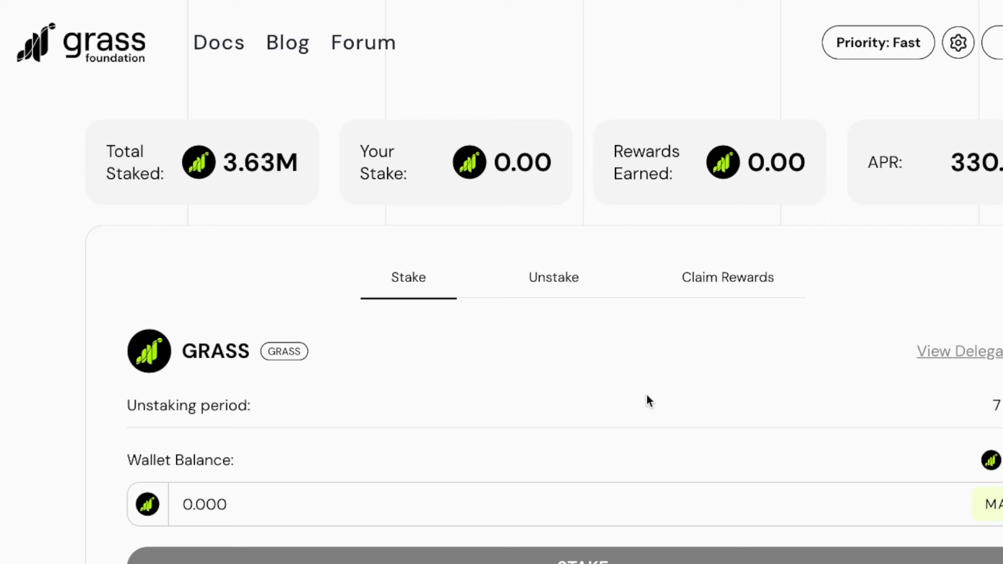
pyautogui.moveTo(245, 219)
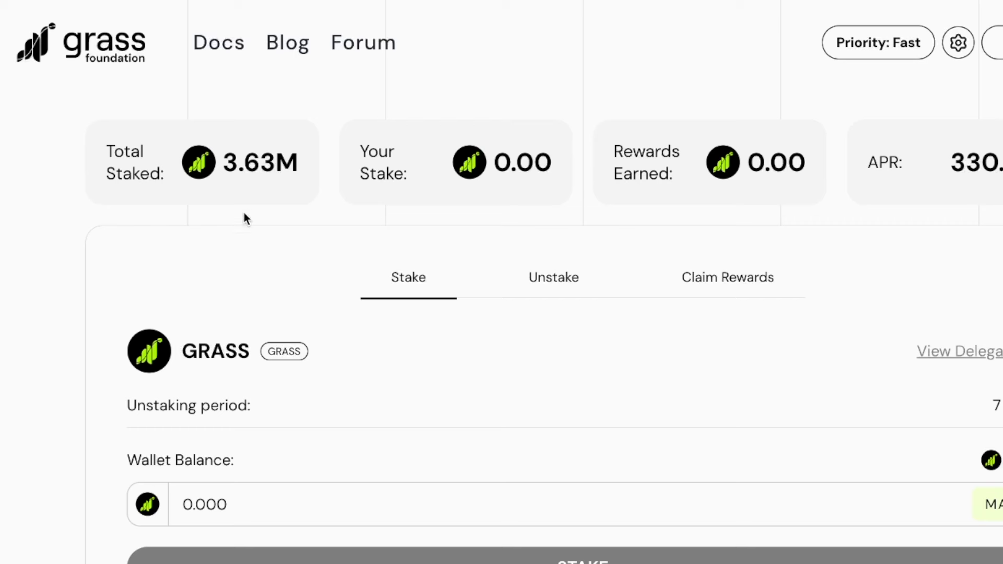
pyautogui.moveTo(233, 191)
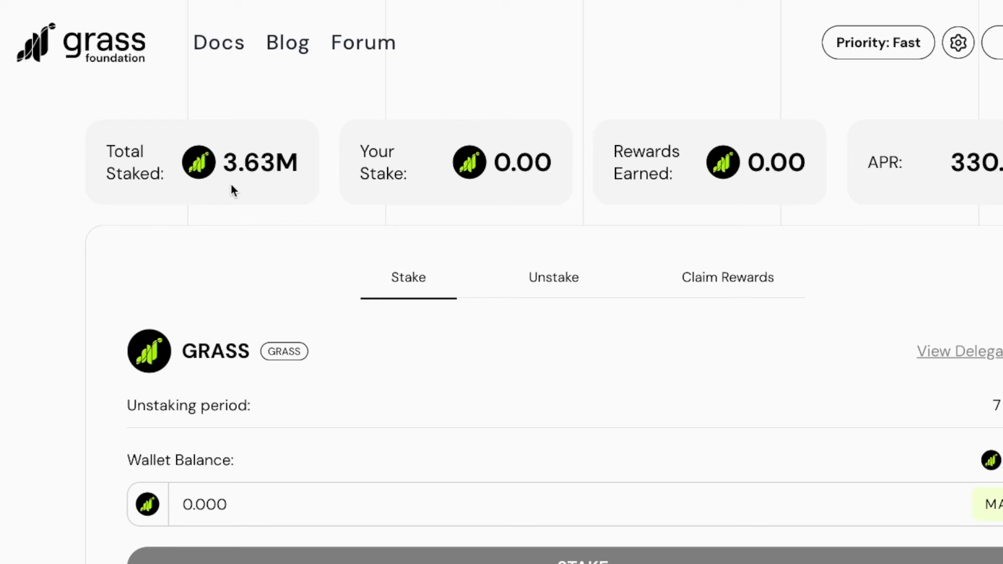
pyautogui.moveTo(249, 187)
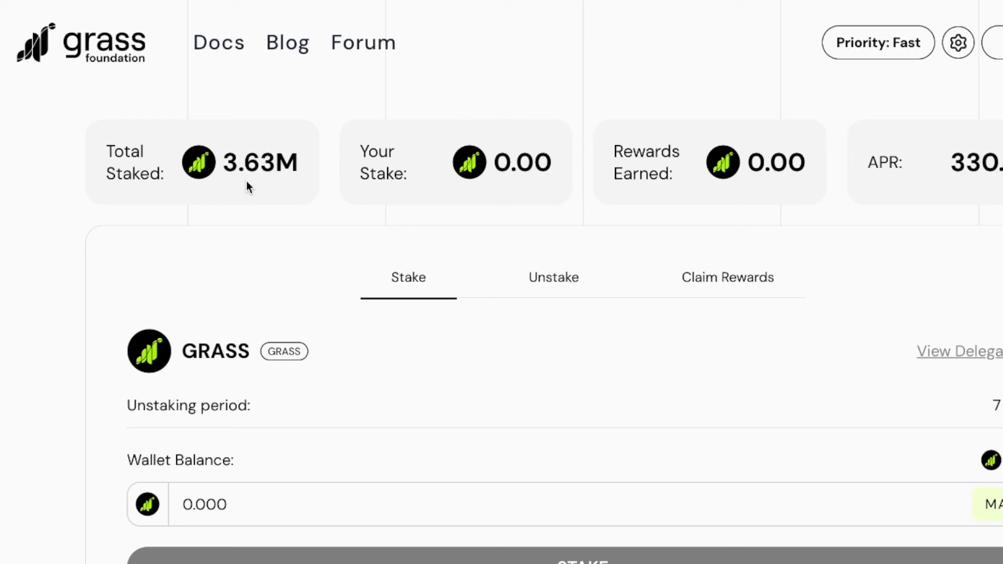
pyautogui.moveTo(293, 193)
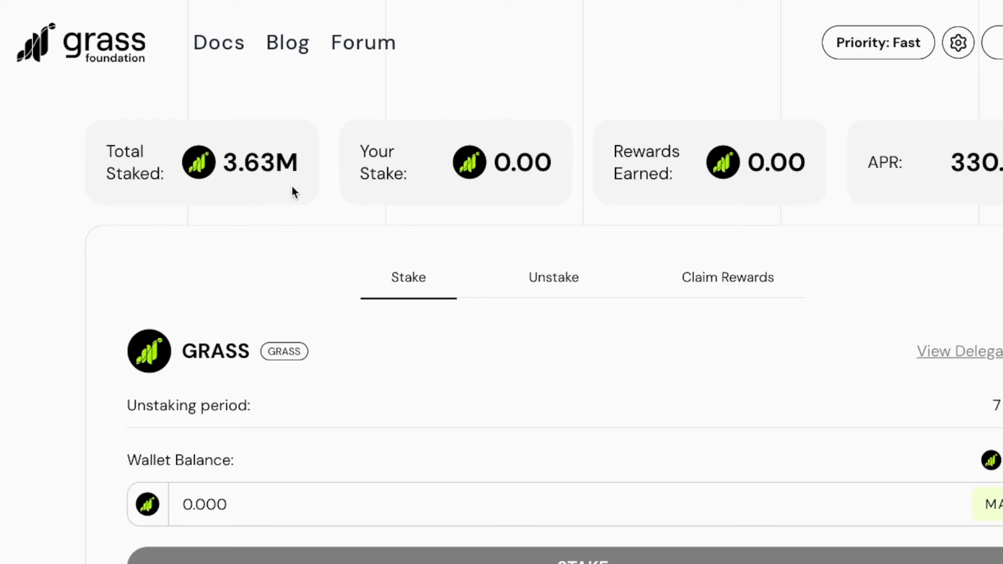
pyautogui.moveTo(628, 156)
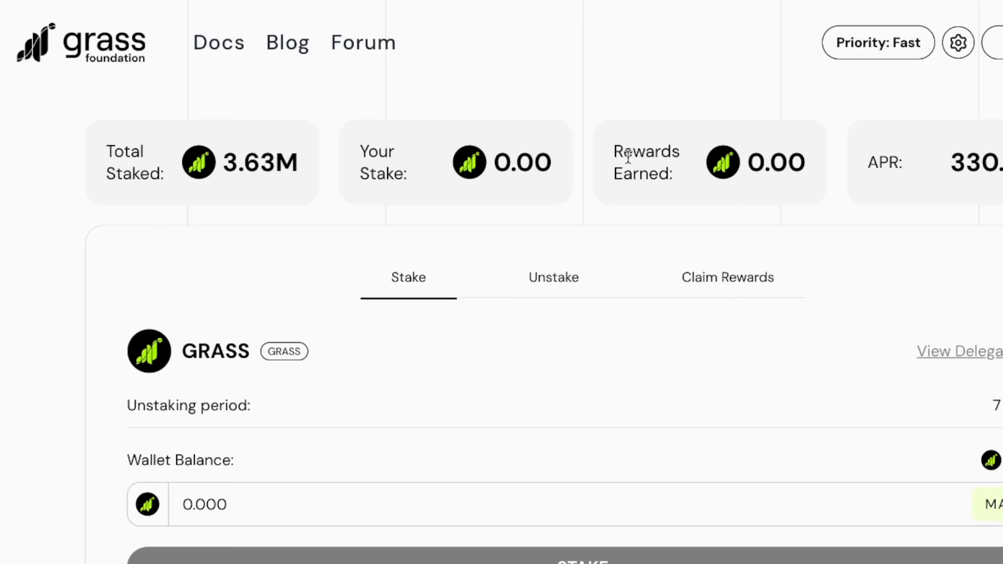
pyautogui.moveTo(880, 171)
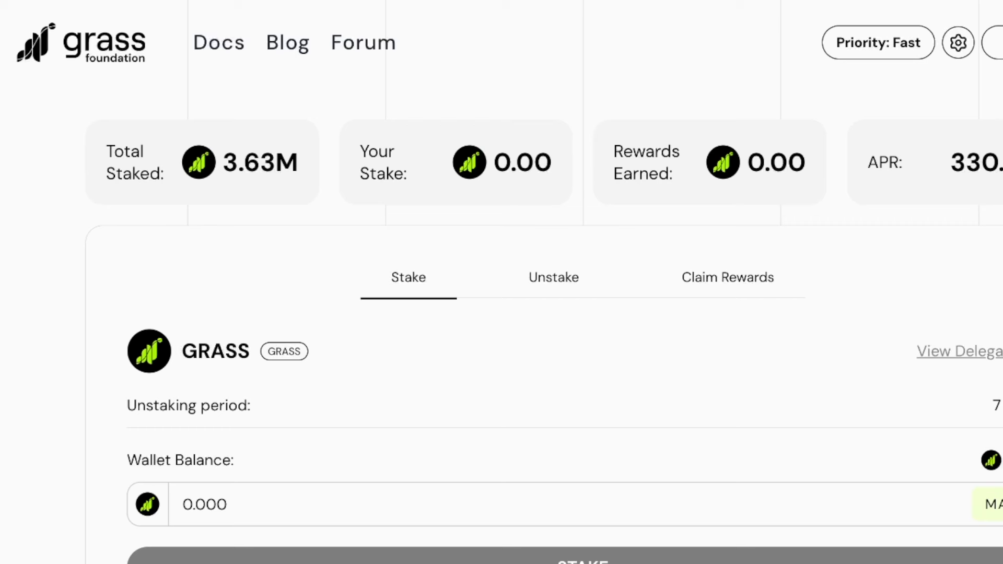
pyautogui.moveTo(233, 204)
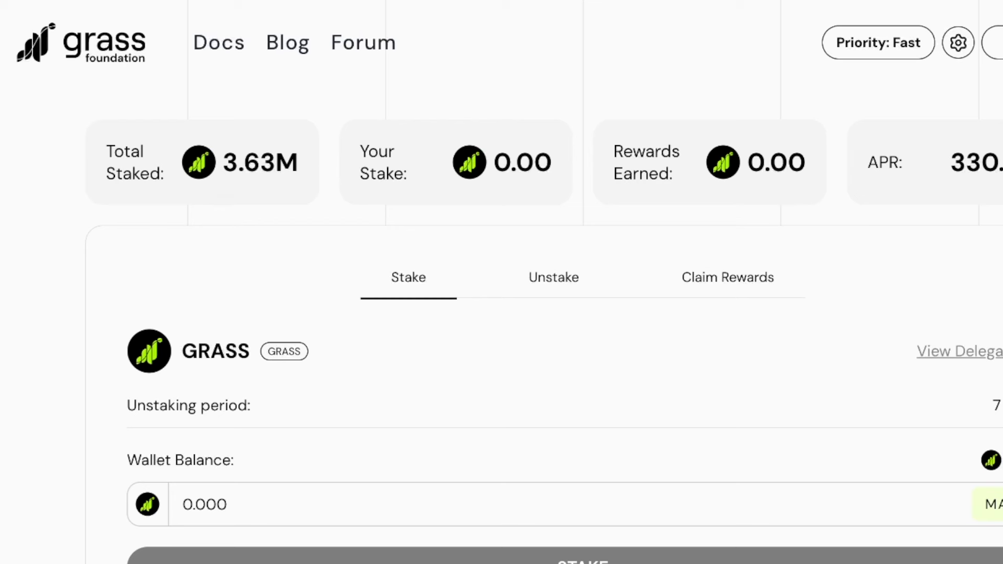
pyautogui.moveTo(252, 207)
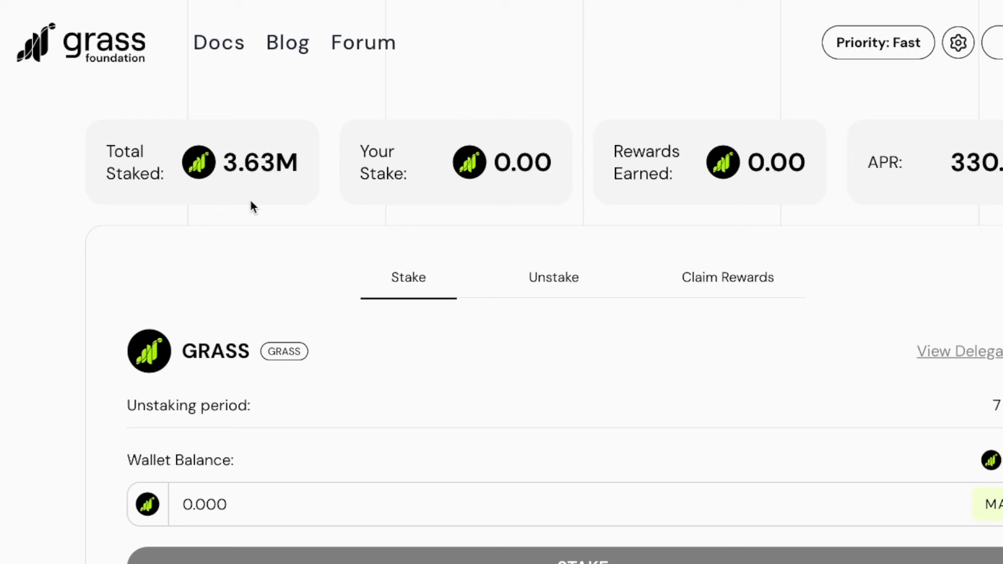
pyautogui.moveTo(327, 211)
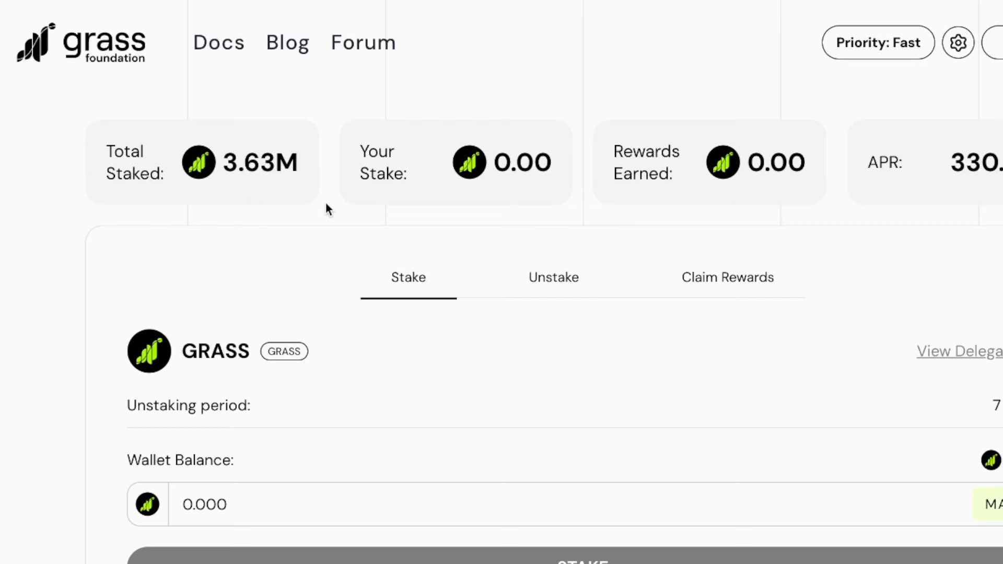
pyautogui.moveTo(765, 76)
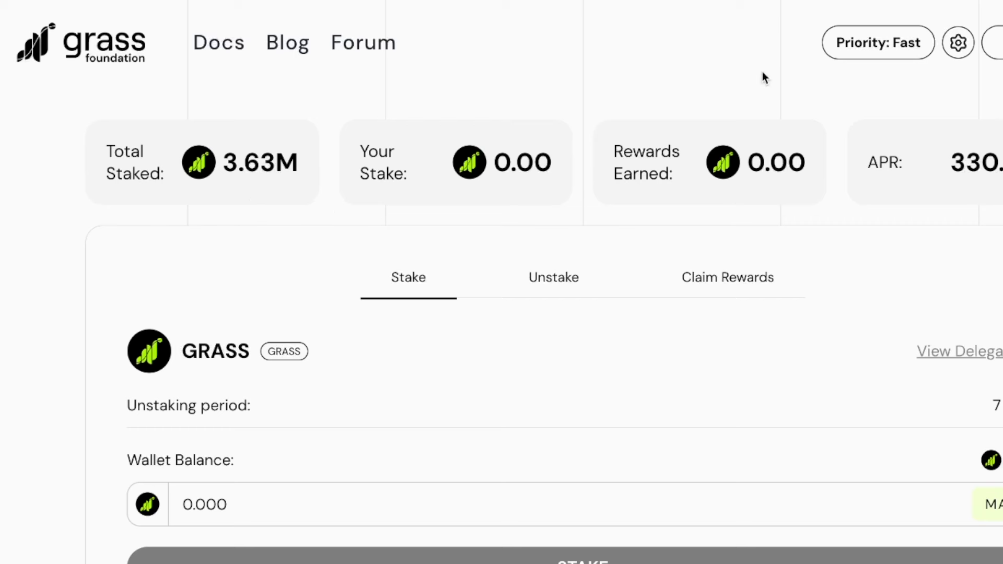
# Step: Scroll the Stake page to show the 330.02% APR card, 7-day unstaking period and STAKE form
pyautogui.scroll(-3)
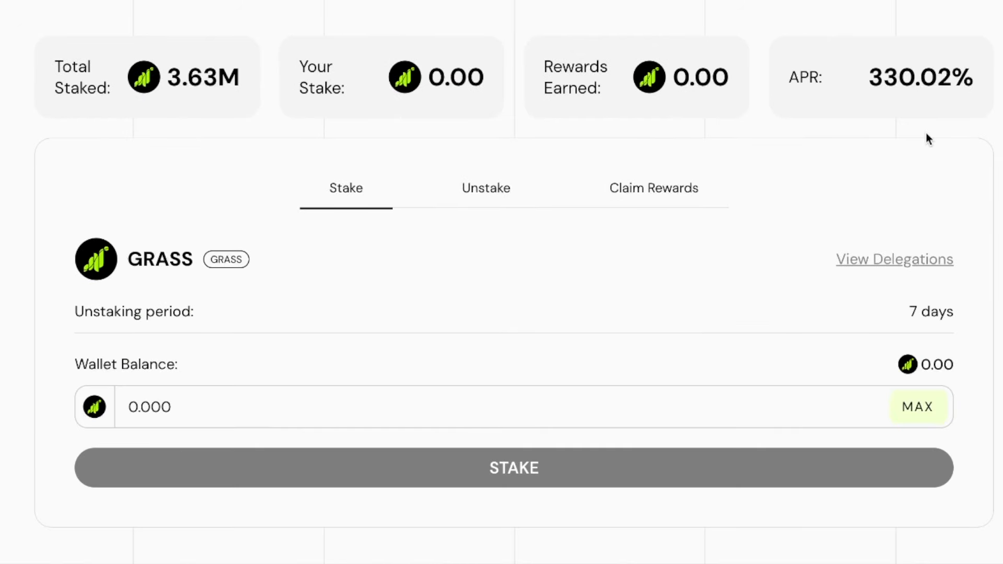
pyautogui.moveTo(831, 159)
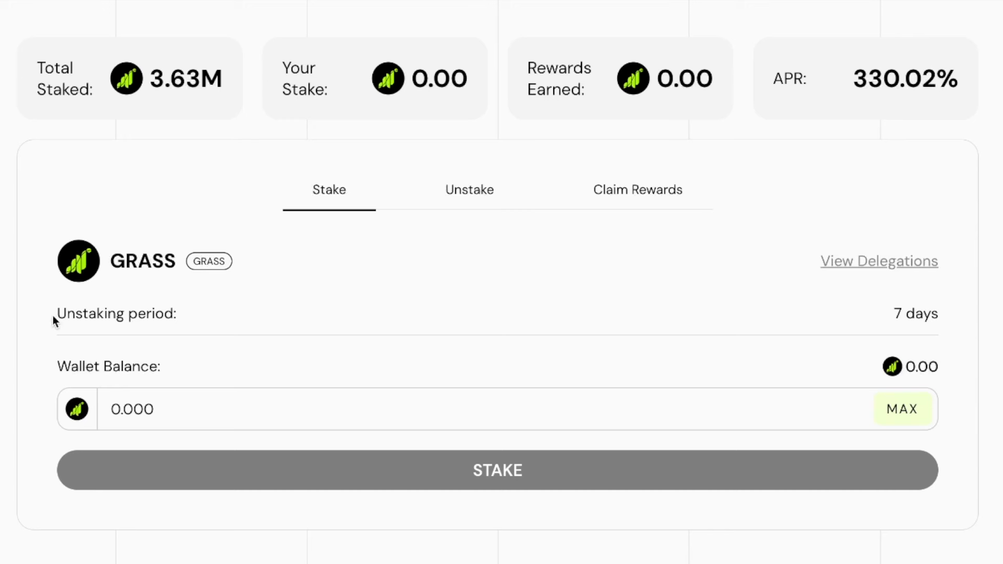
pyautogui.moveTo(774, 314)
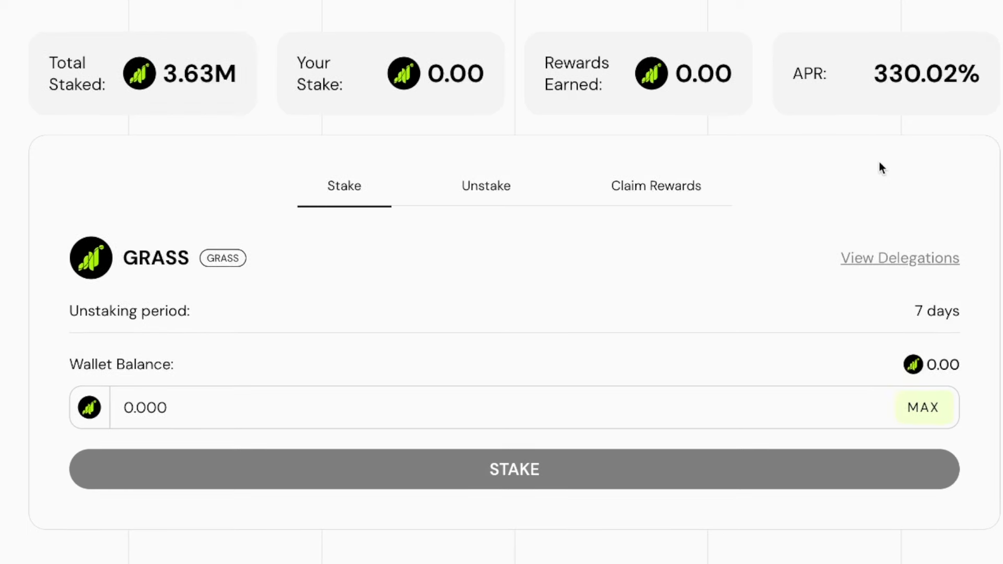
pyautogui.moveTo(850, 138)
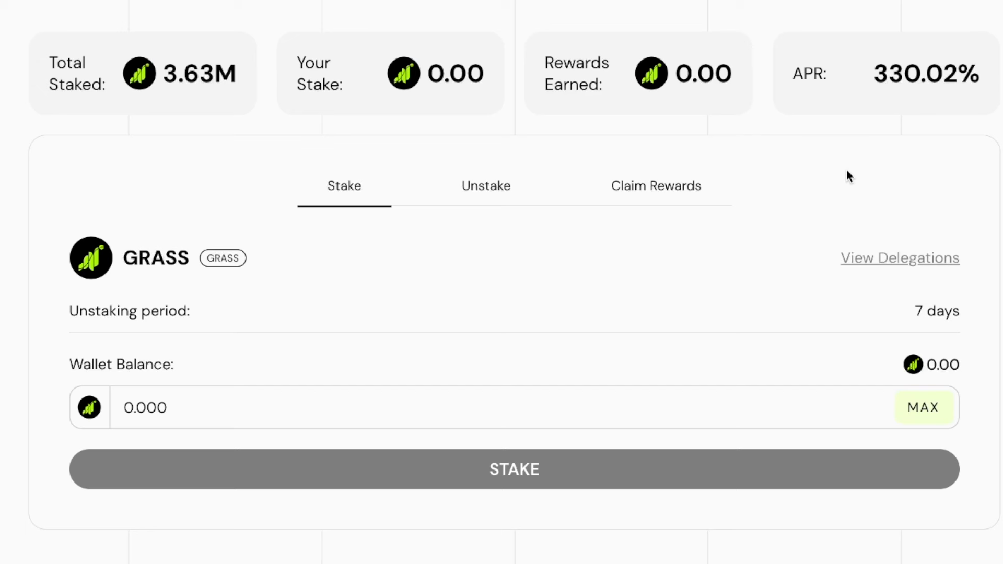
pyautogui.moveTo(535, 283)
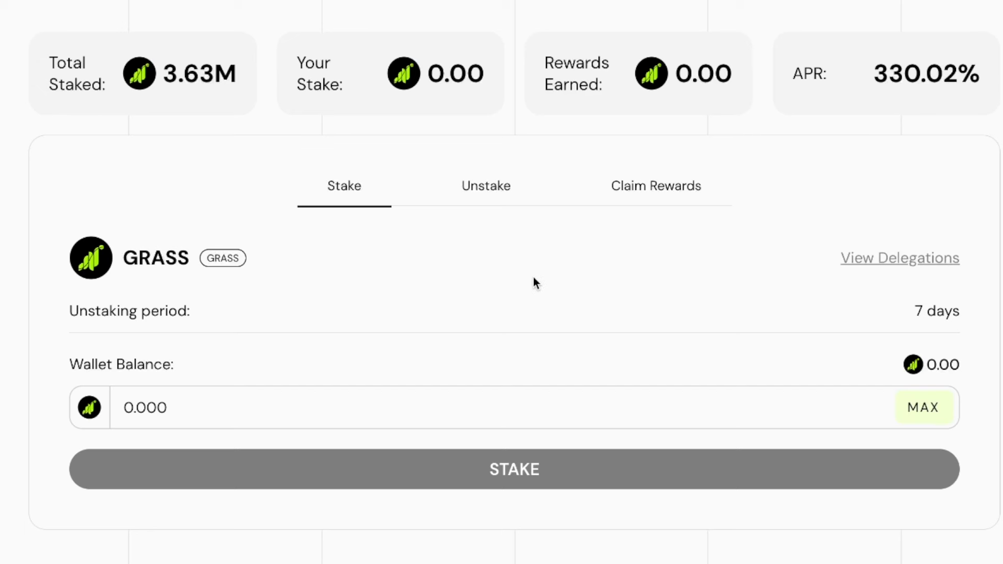